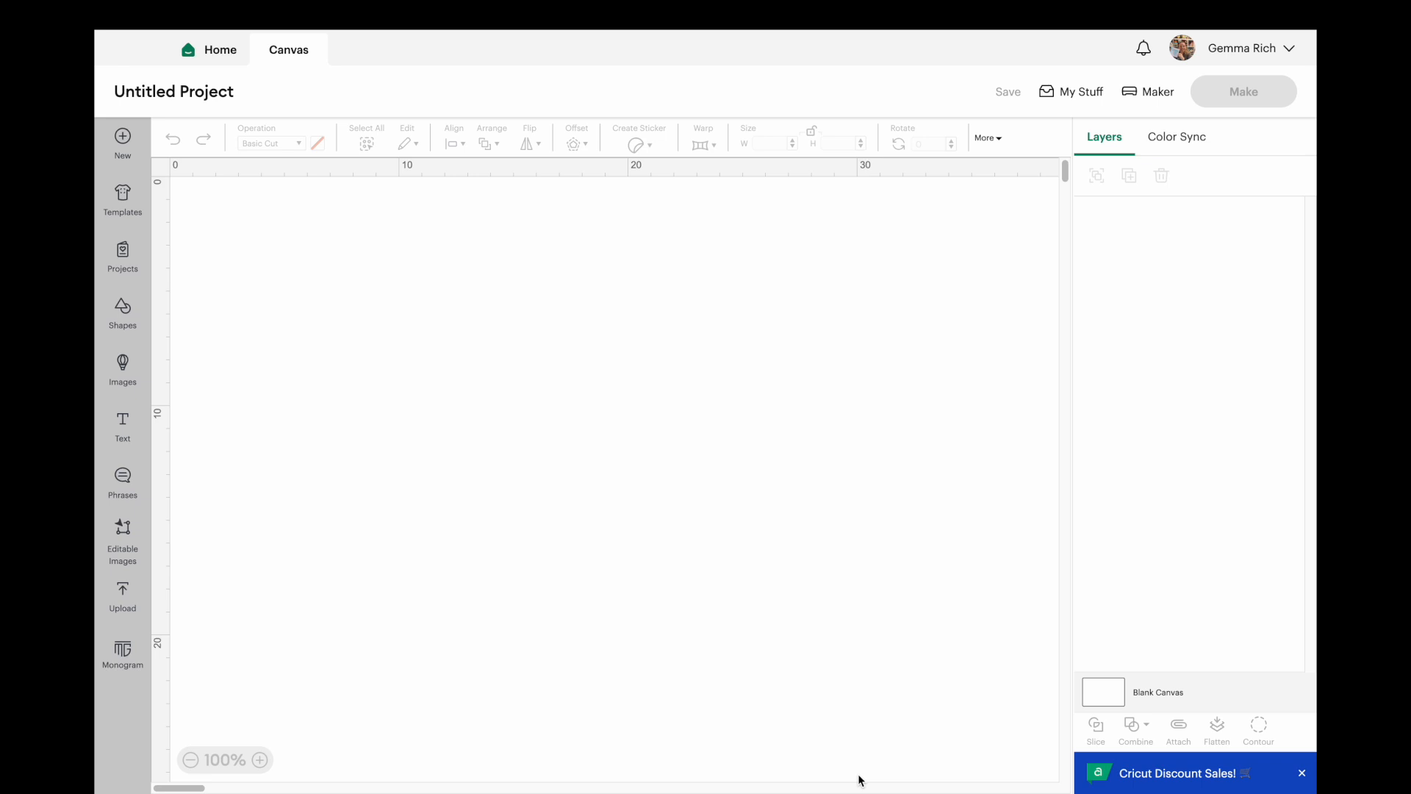
pyautogui.moveTo(1040, 21)
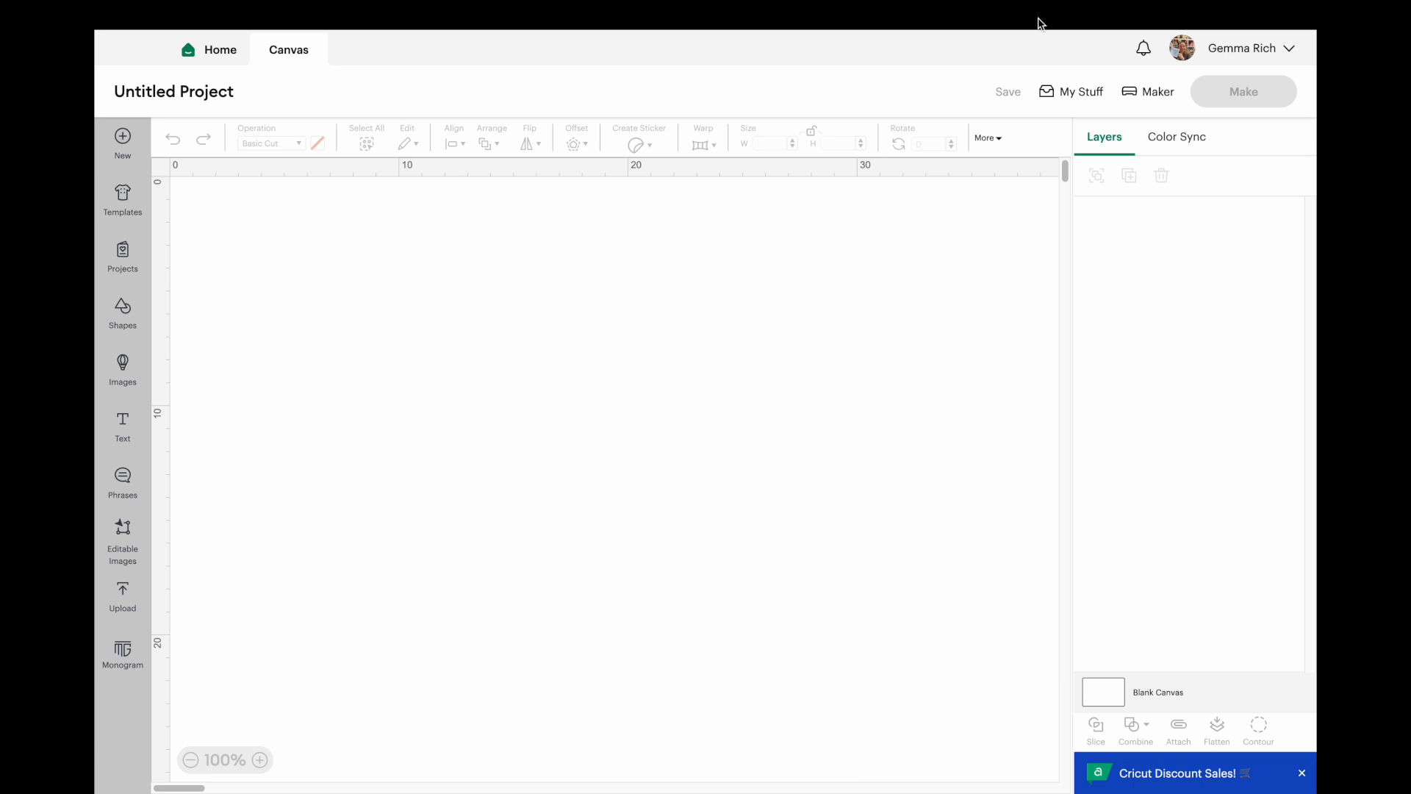
pyautogui.moveTo(873, 640)
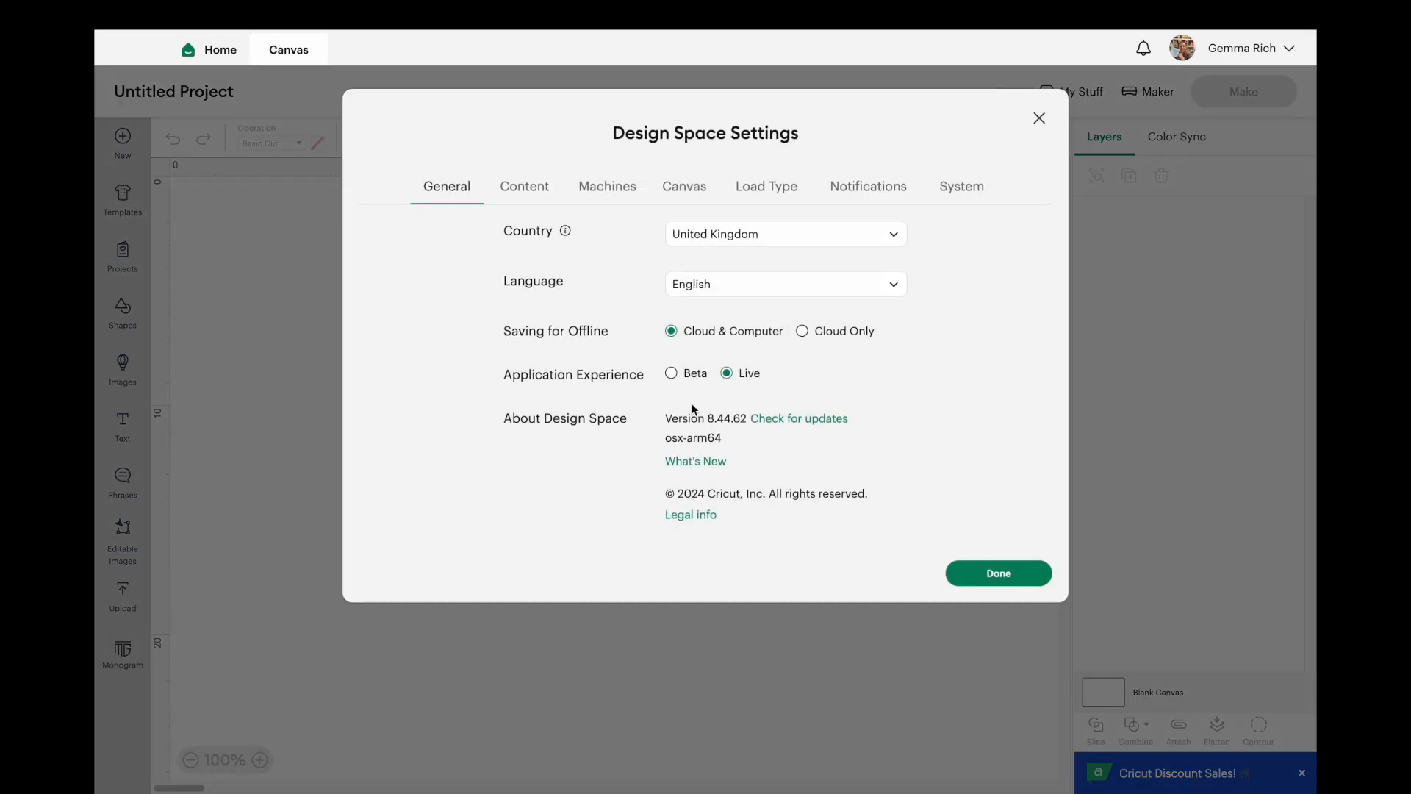
# Step: Read the What's New release notes down to the 8.41 Auto Mirror entry, then close them
pyautogui.click(696, 461)
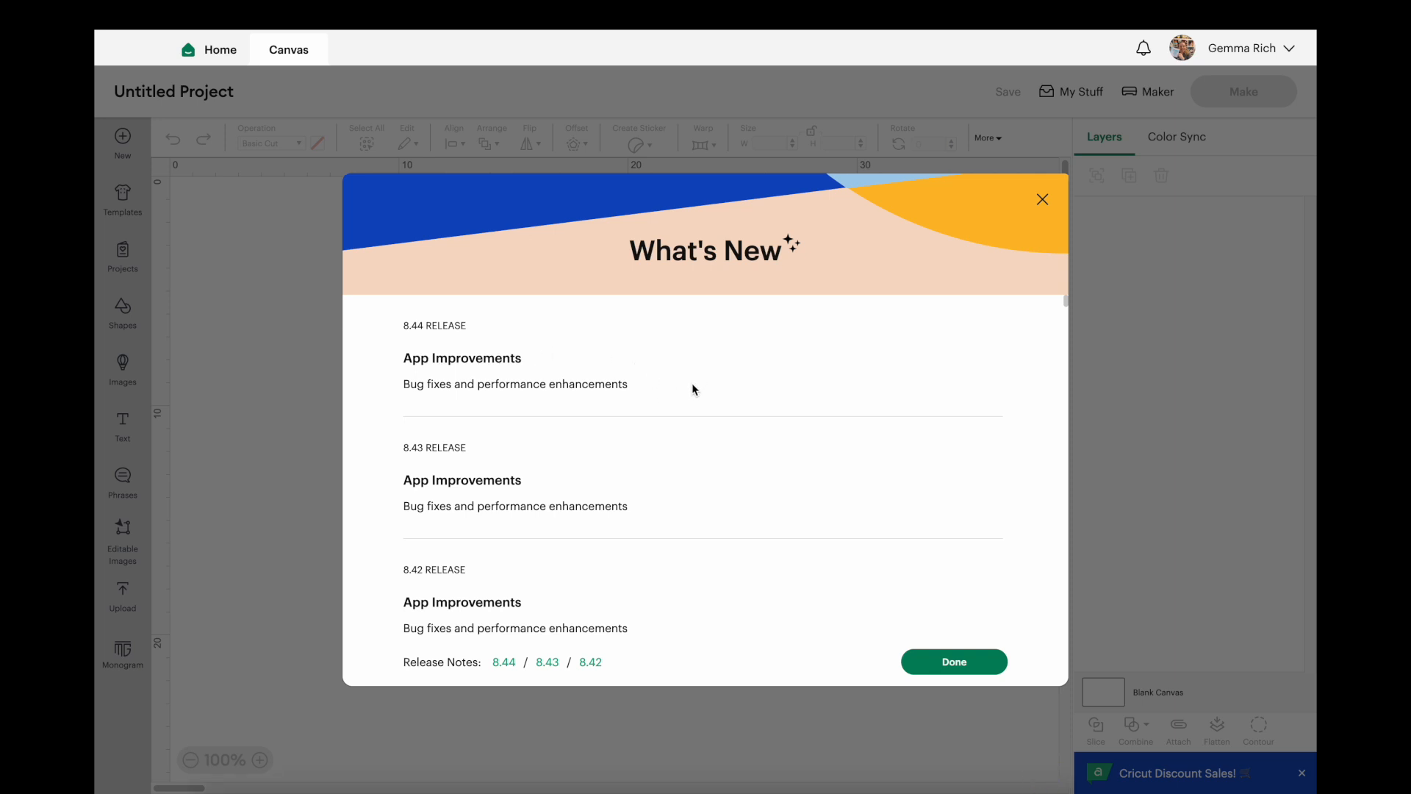
pyautogui.moveTo(699, 471)
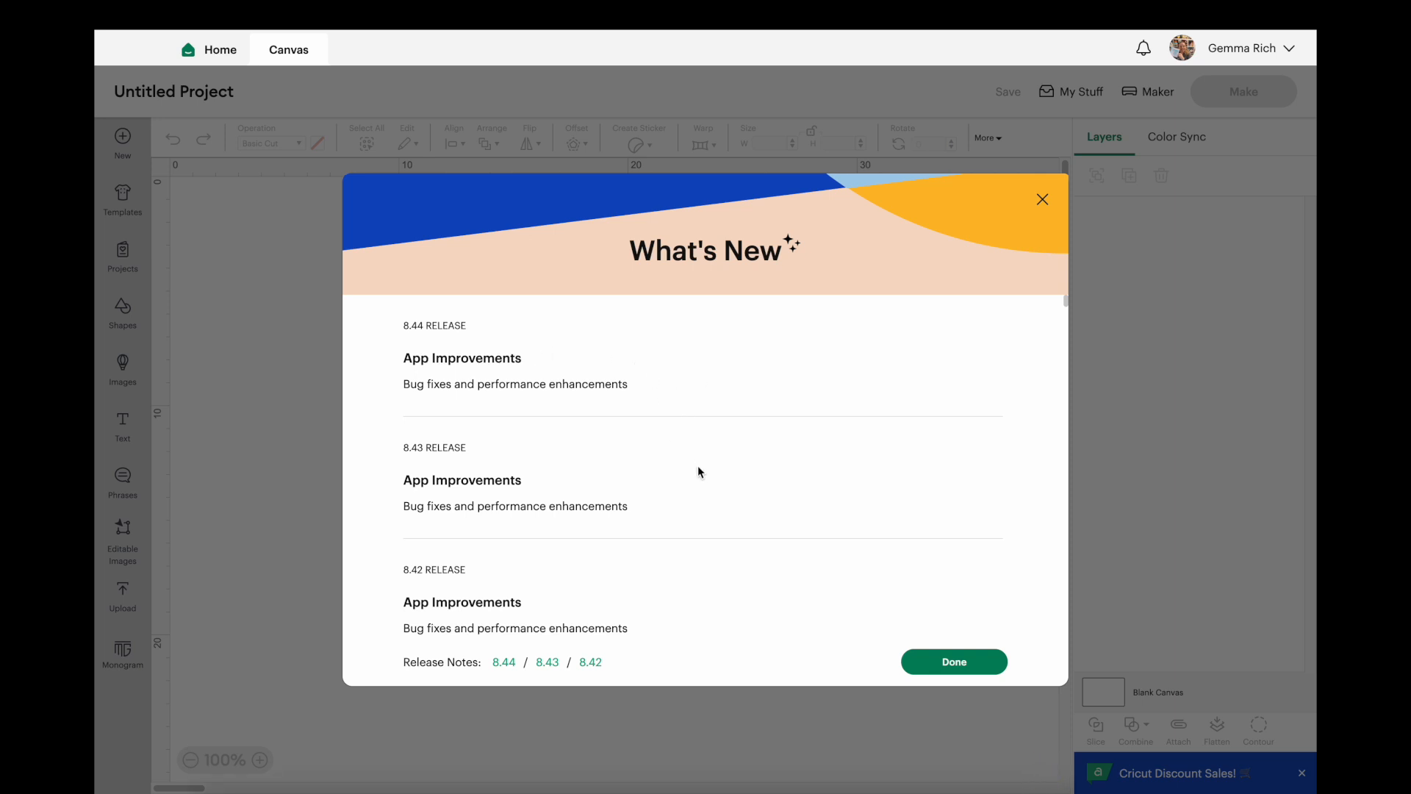
pyautogui.scroll(-3)
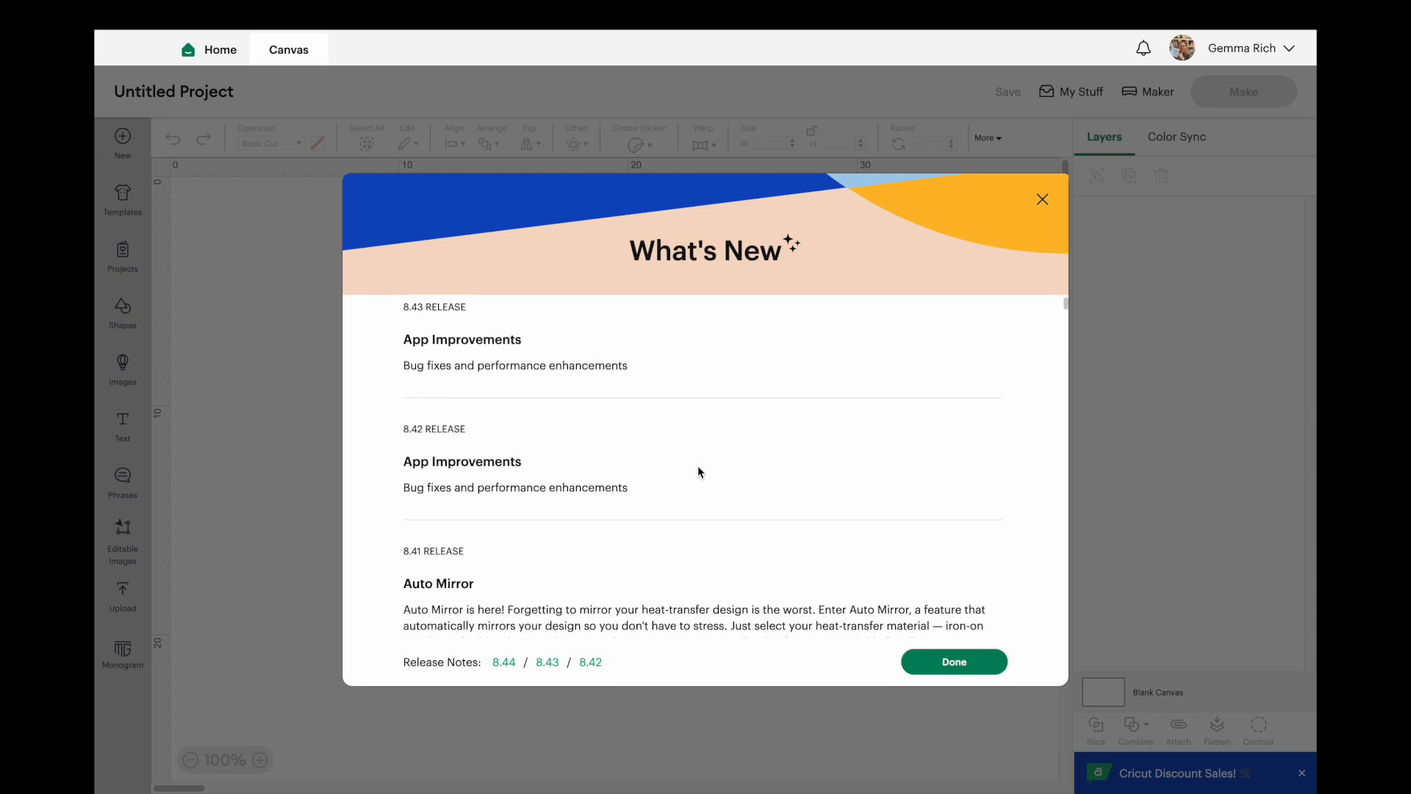
pyautogui.scroll(-3)
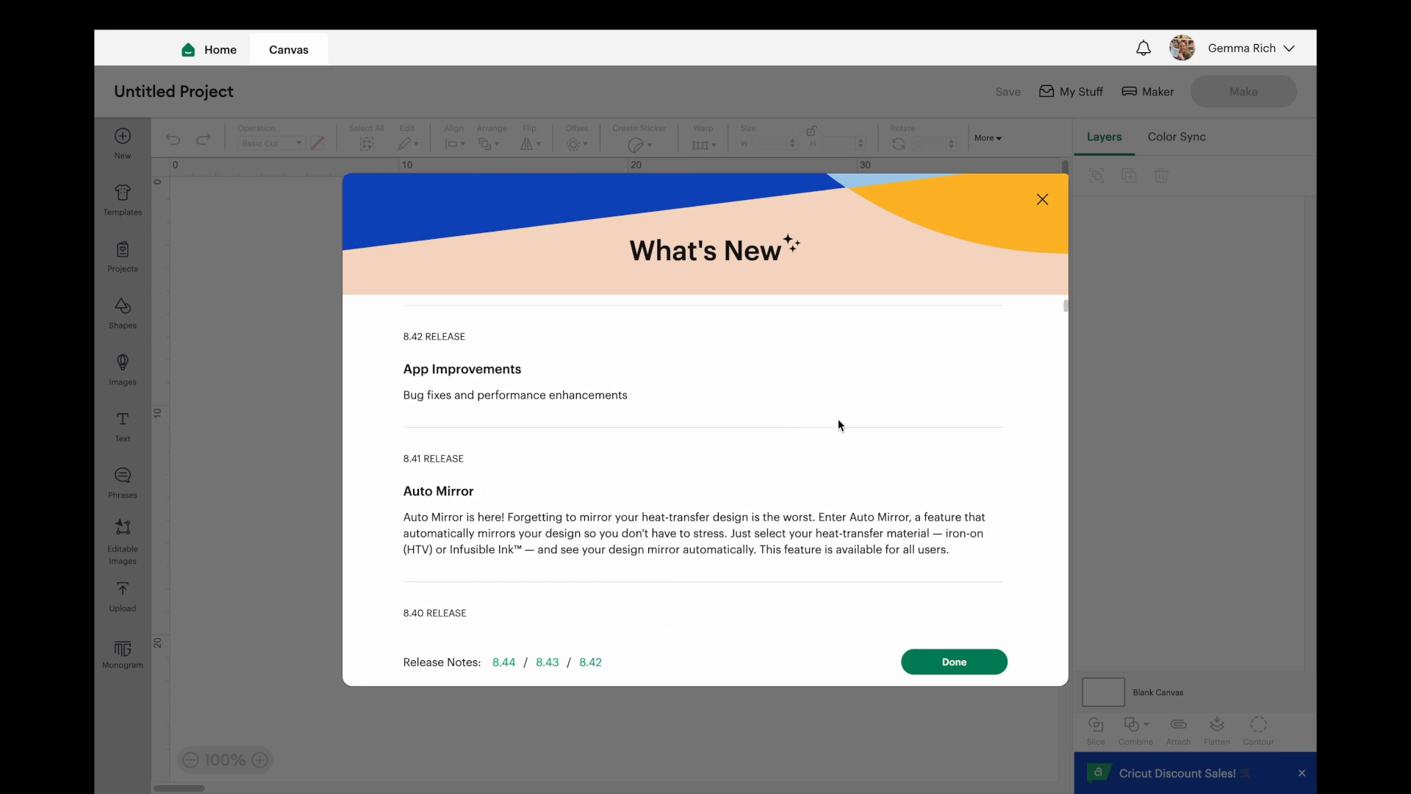
pyautogui.moveTo(845, 422)
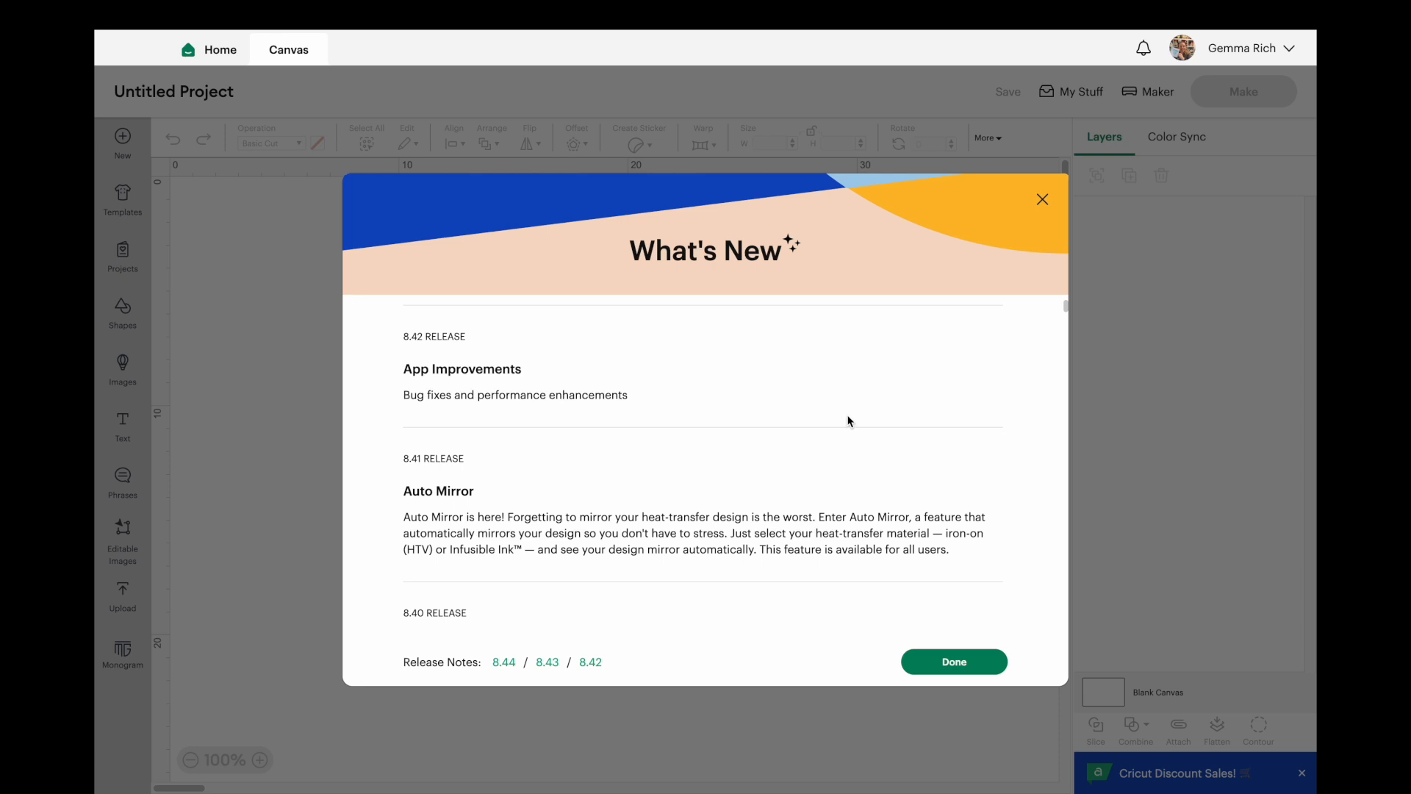
pyautogui.moveTo(416, 424)
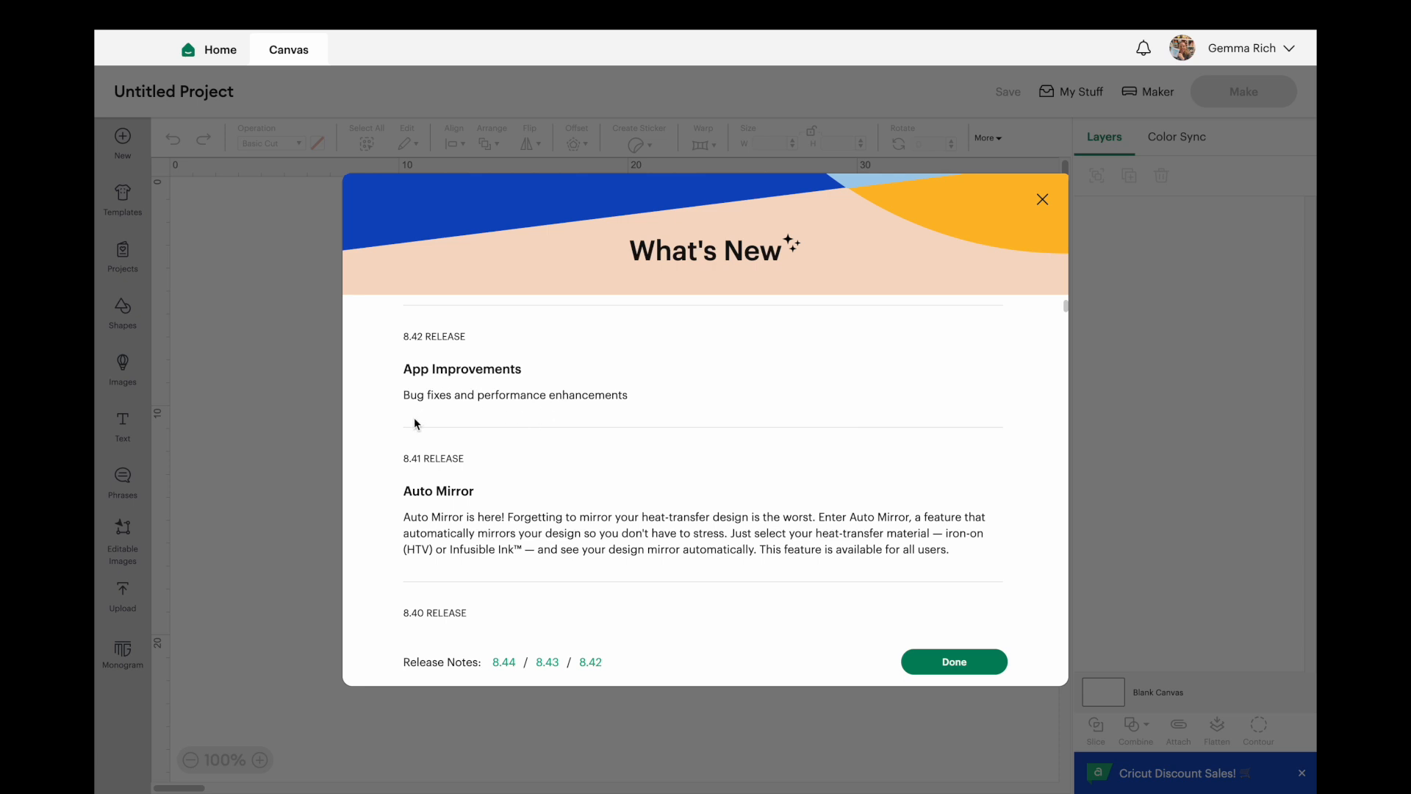
pyautogui.moveTo(549, 506)
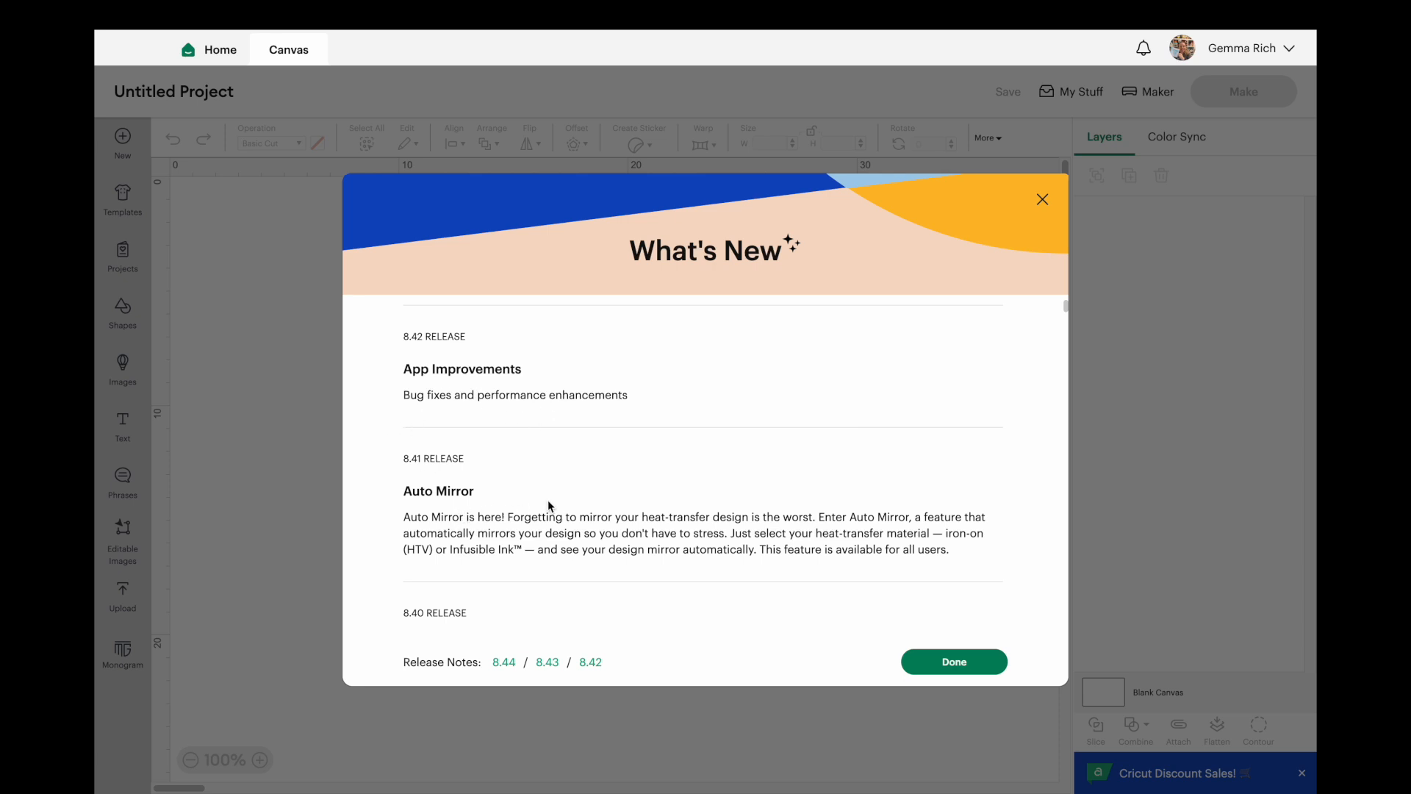
pyautogui.moveTo(725, 413)
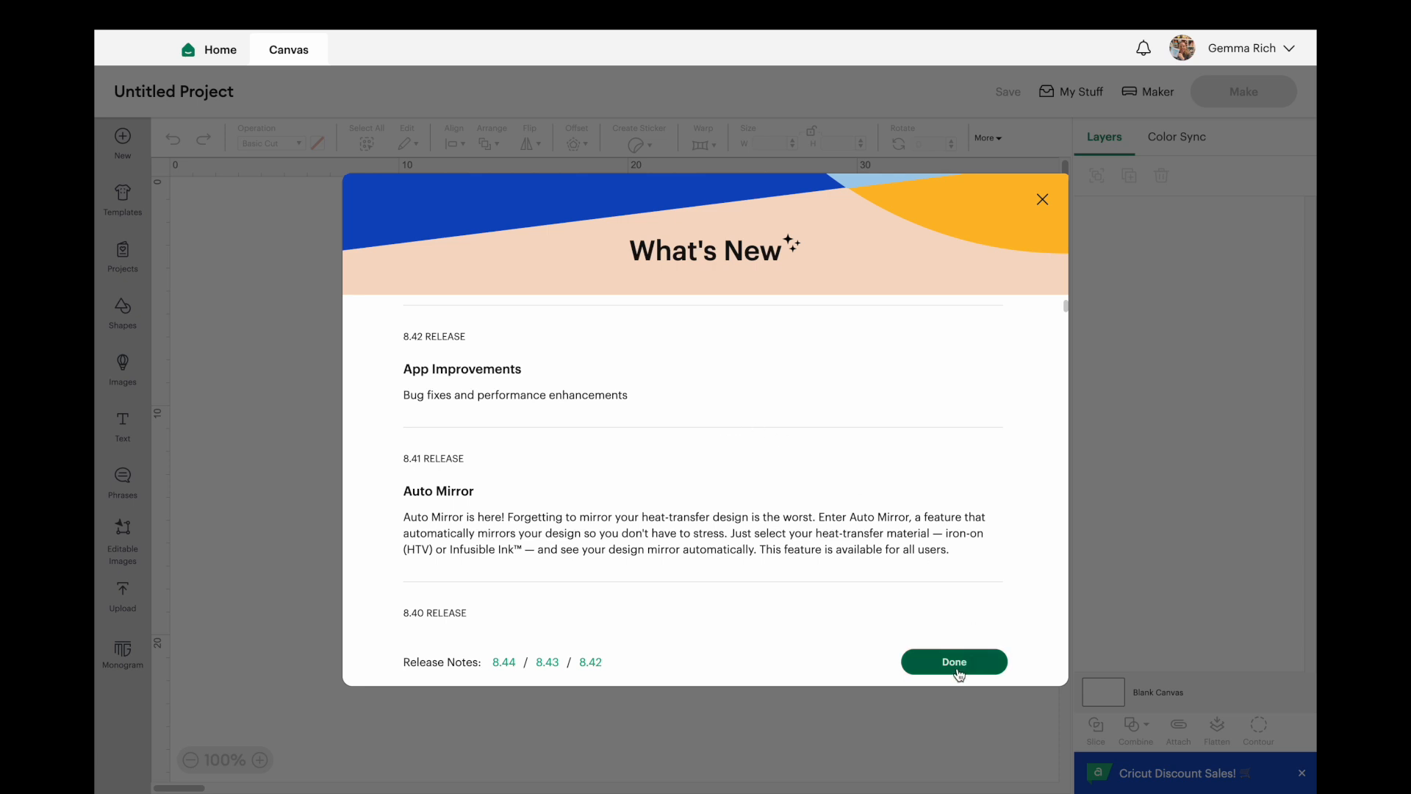
pyautogui.click(954, 662)
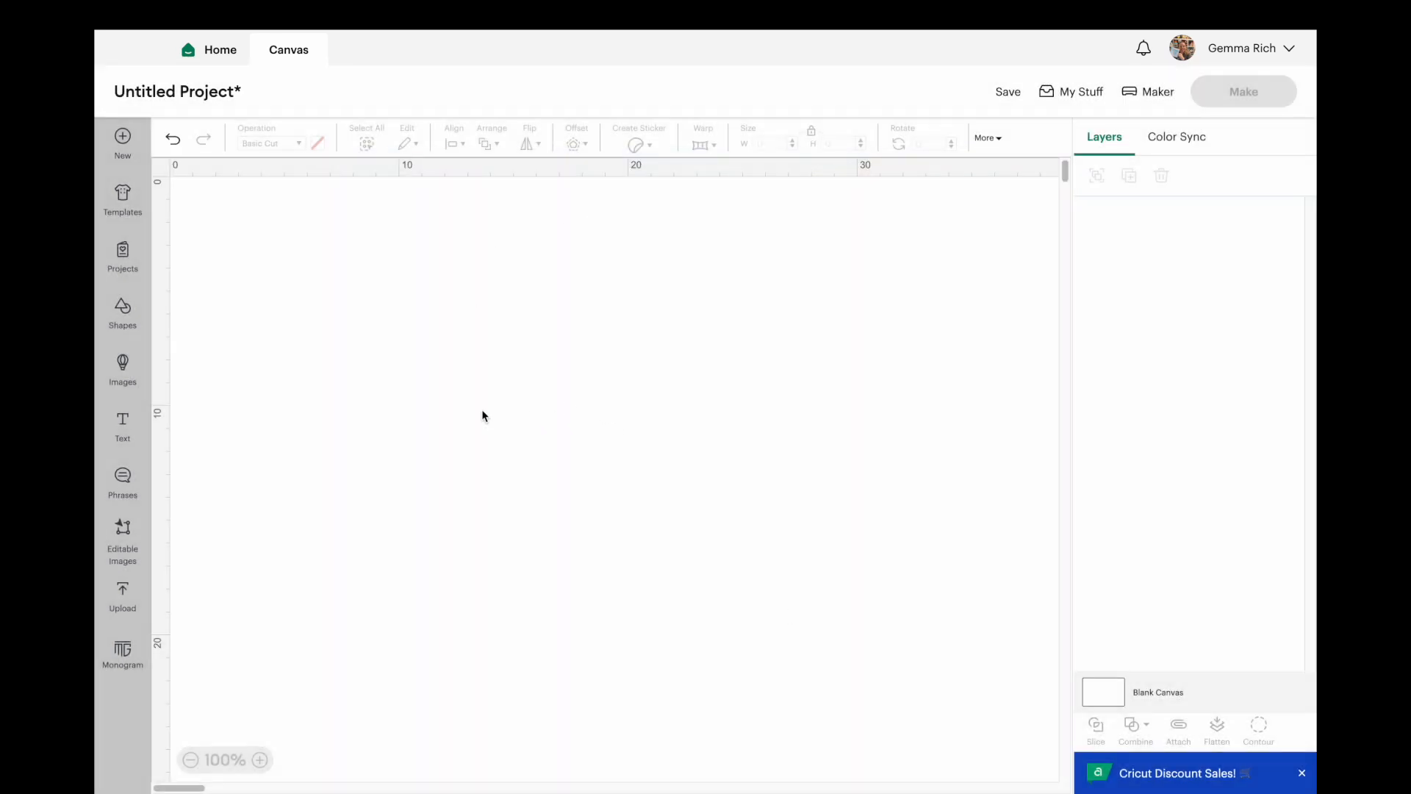
# Step: Browse the Images library down to the Sweater Weather image and open its details
pyautogui.click(122, 366)
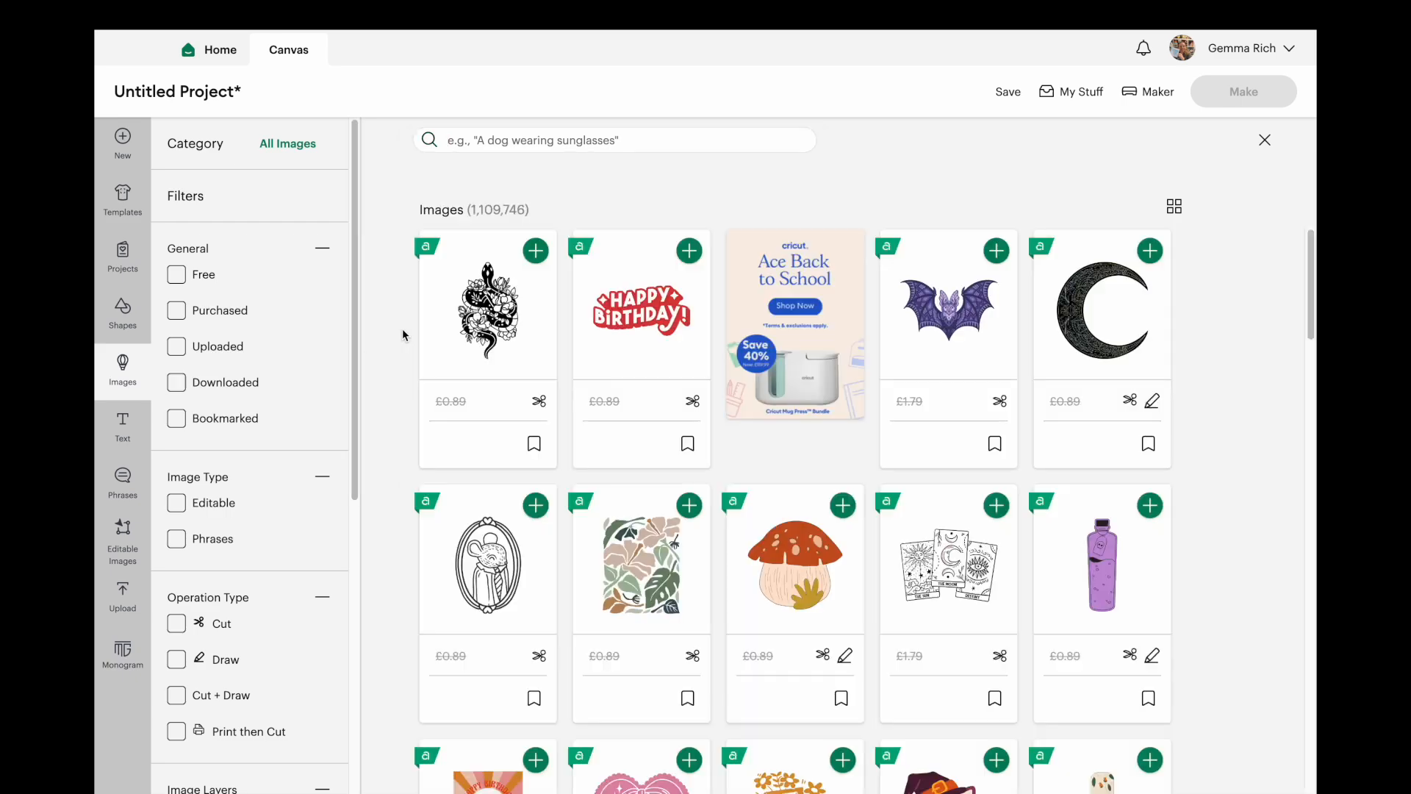
pyautogui.scroll(-3)
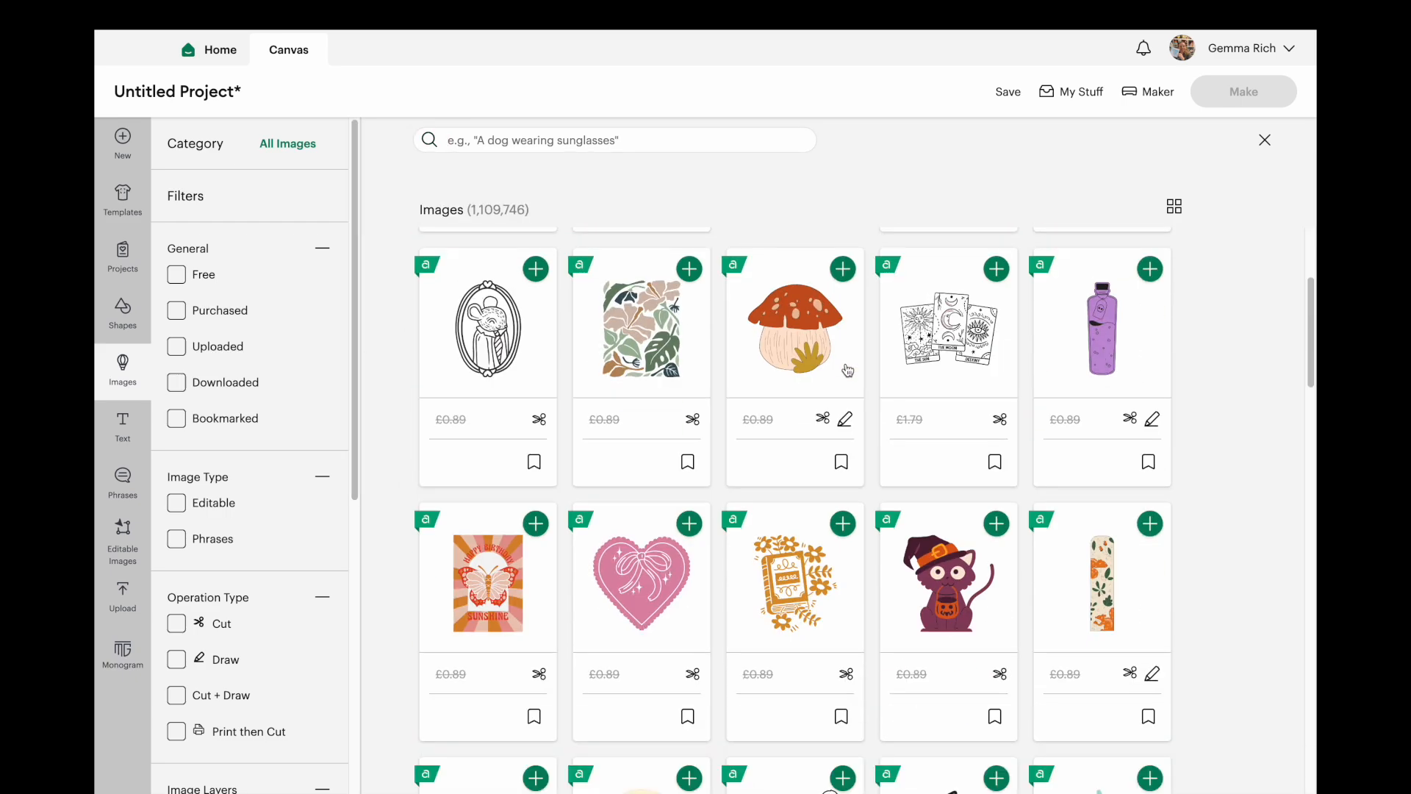
pyautogui.scroll(-3)
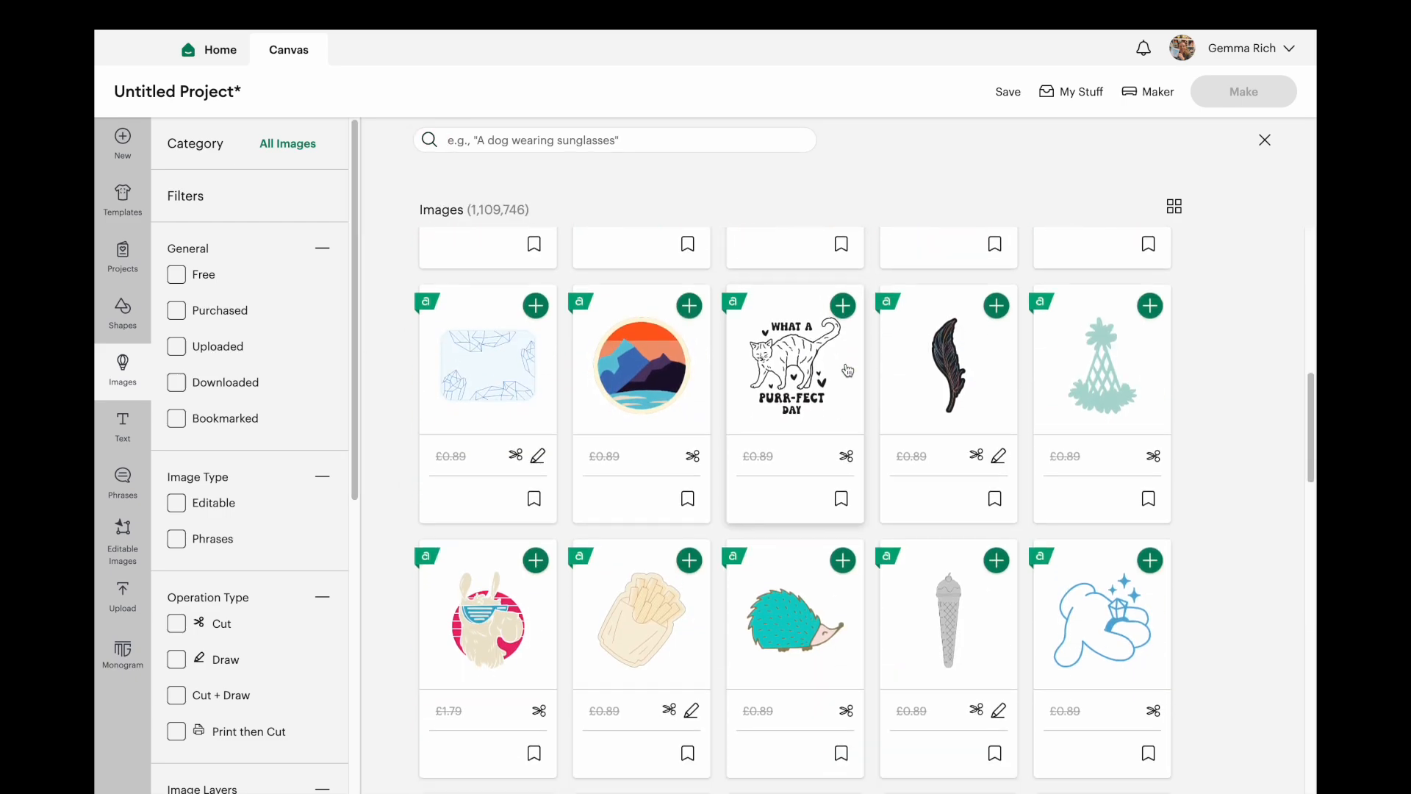
pyautogui.scroll(-3)
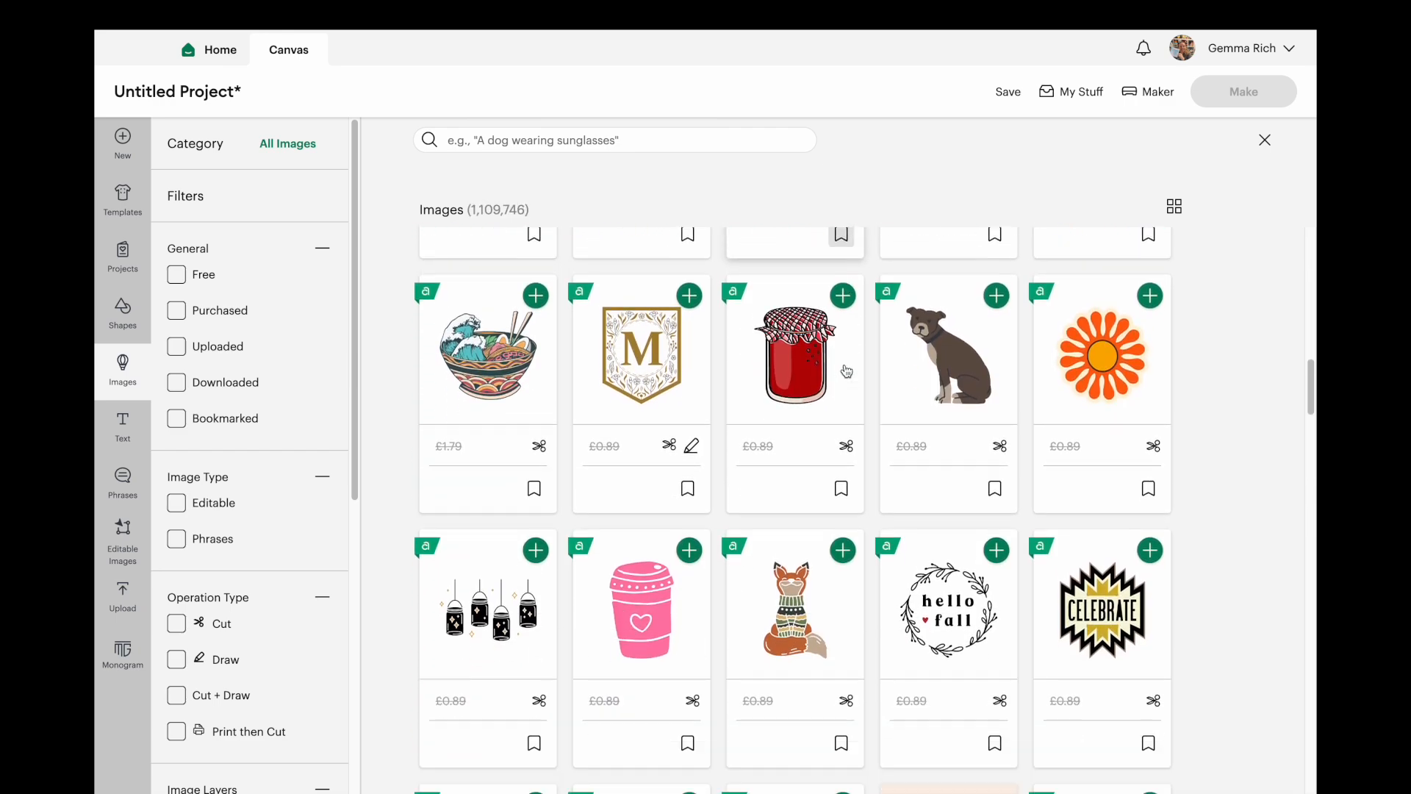
pyautogui.scroll(-3)
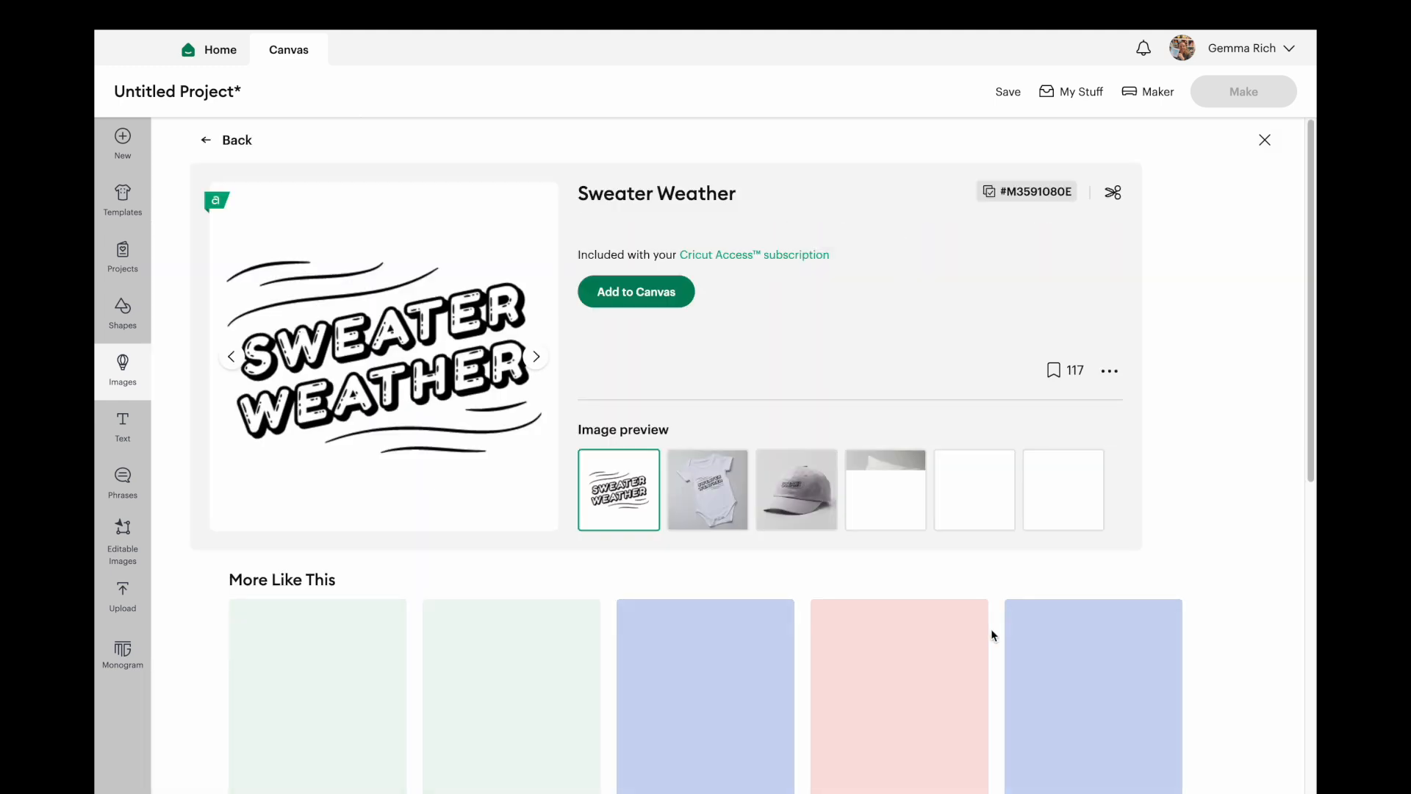
# Step: Add the Sweater Weather image to the canvas
pyautogui.click(636, 291)
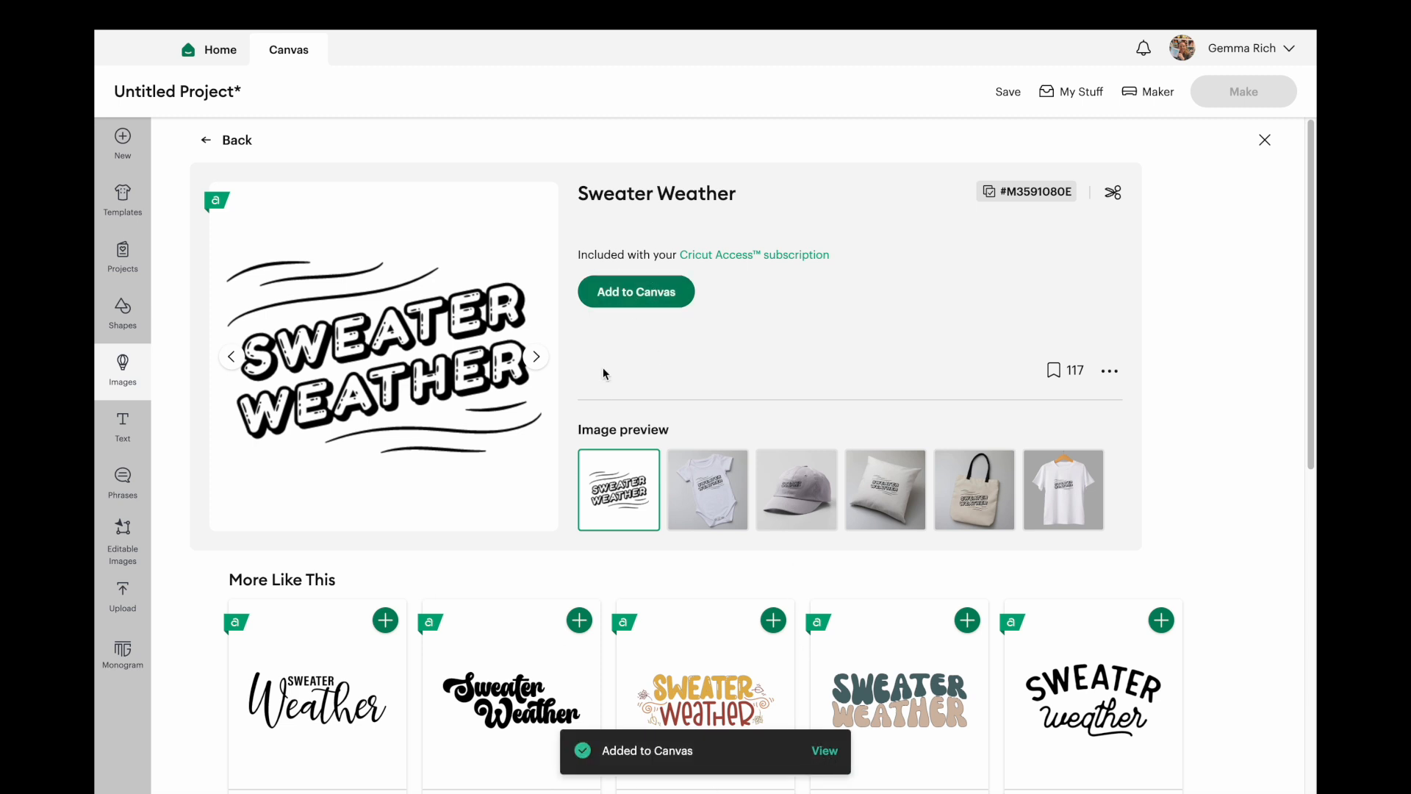
pyautogui.moveTo(846, 766)
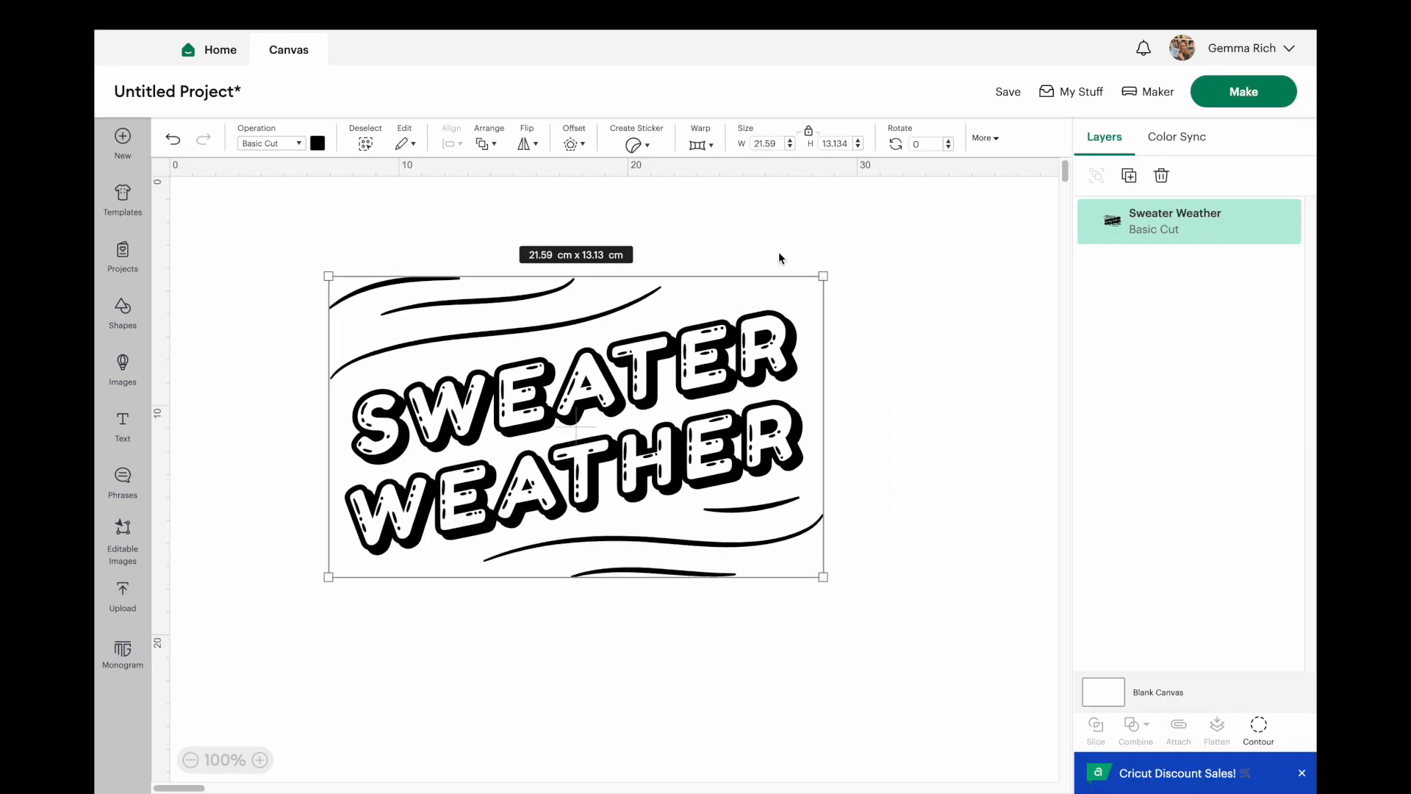
pyautogui.moveTo(1223, 98)
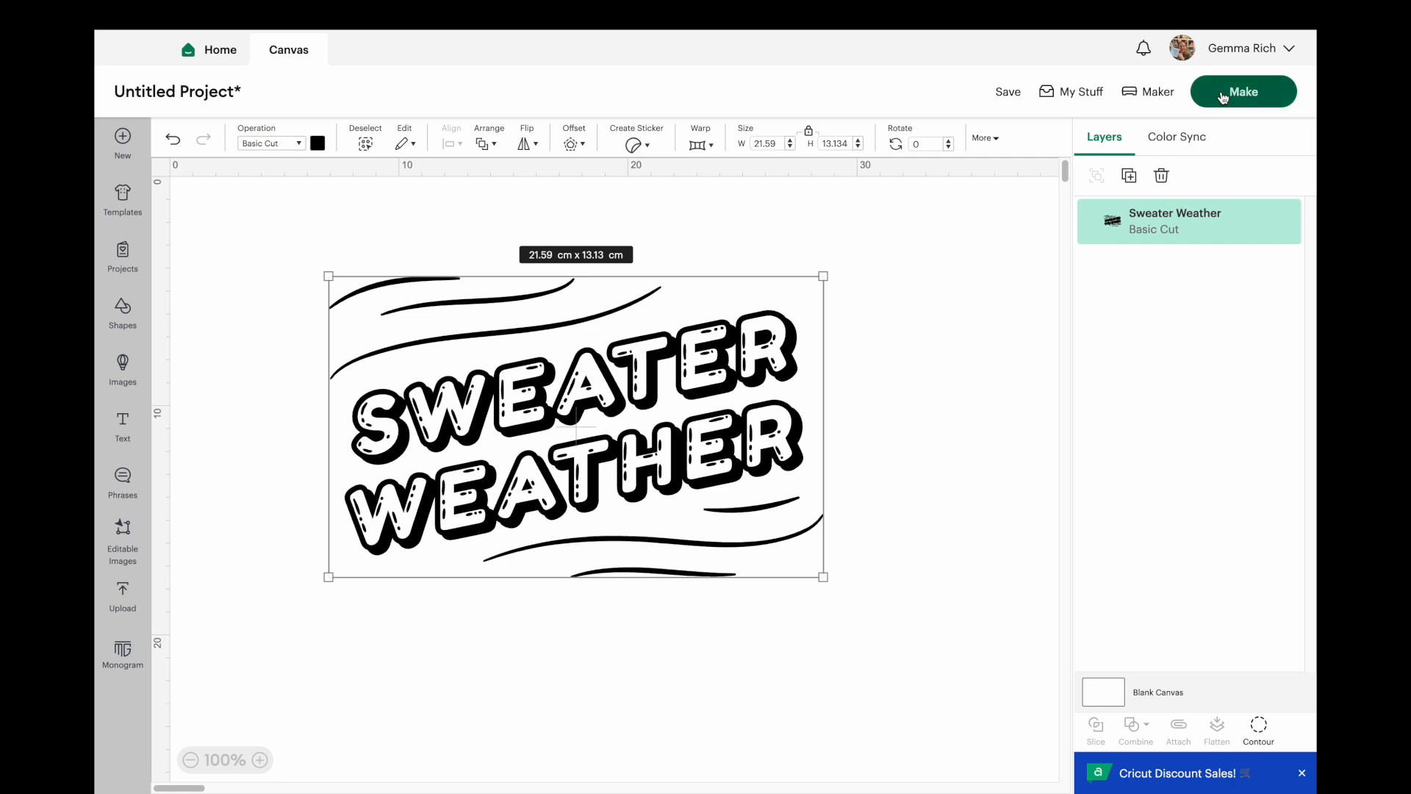
# Step: Send the Sweater Weather design to Make and accept the mat preview
pyautogui.click(1242, 92)
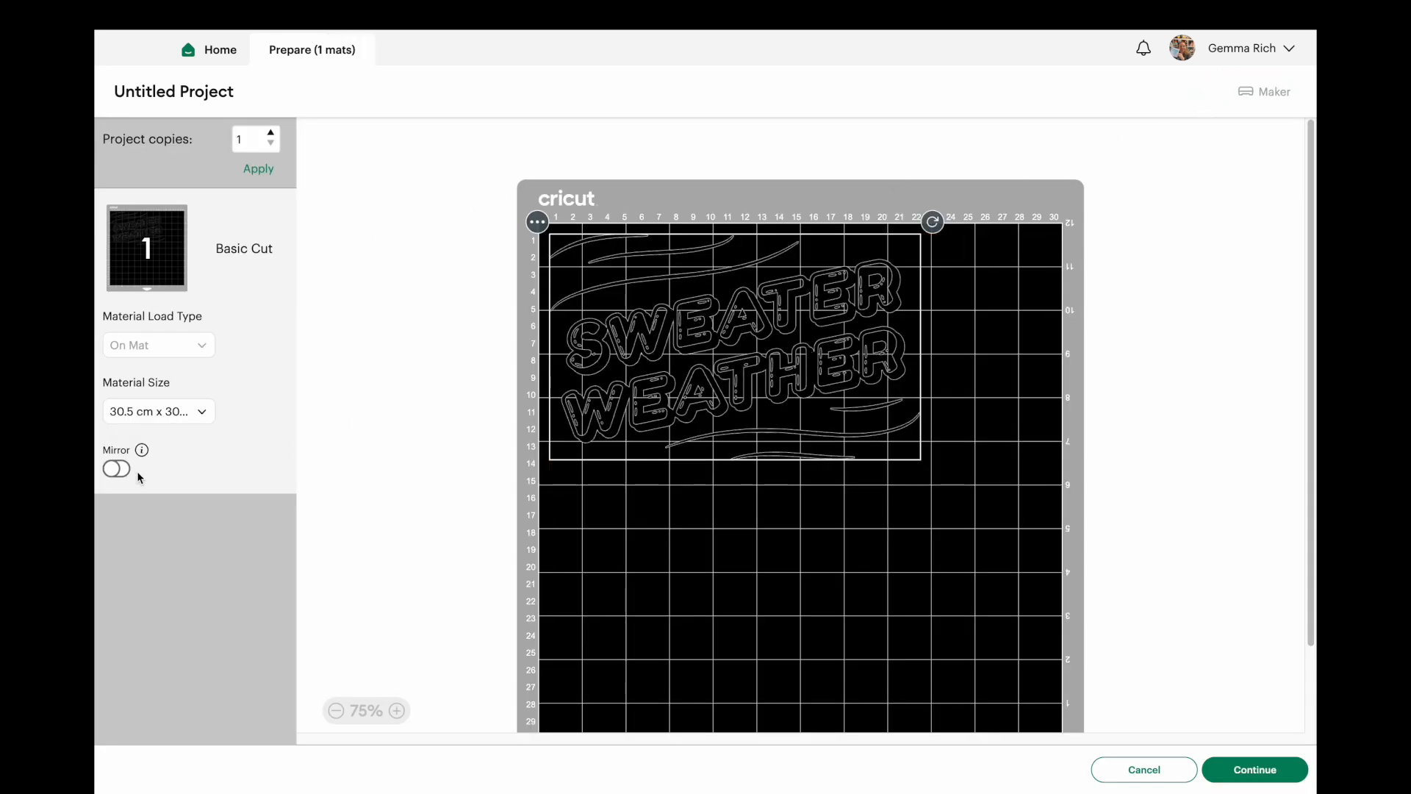
pyautogui.moveTo(196, 465)
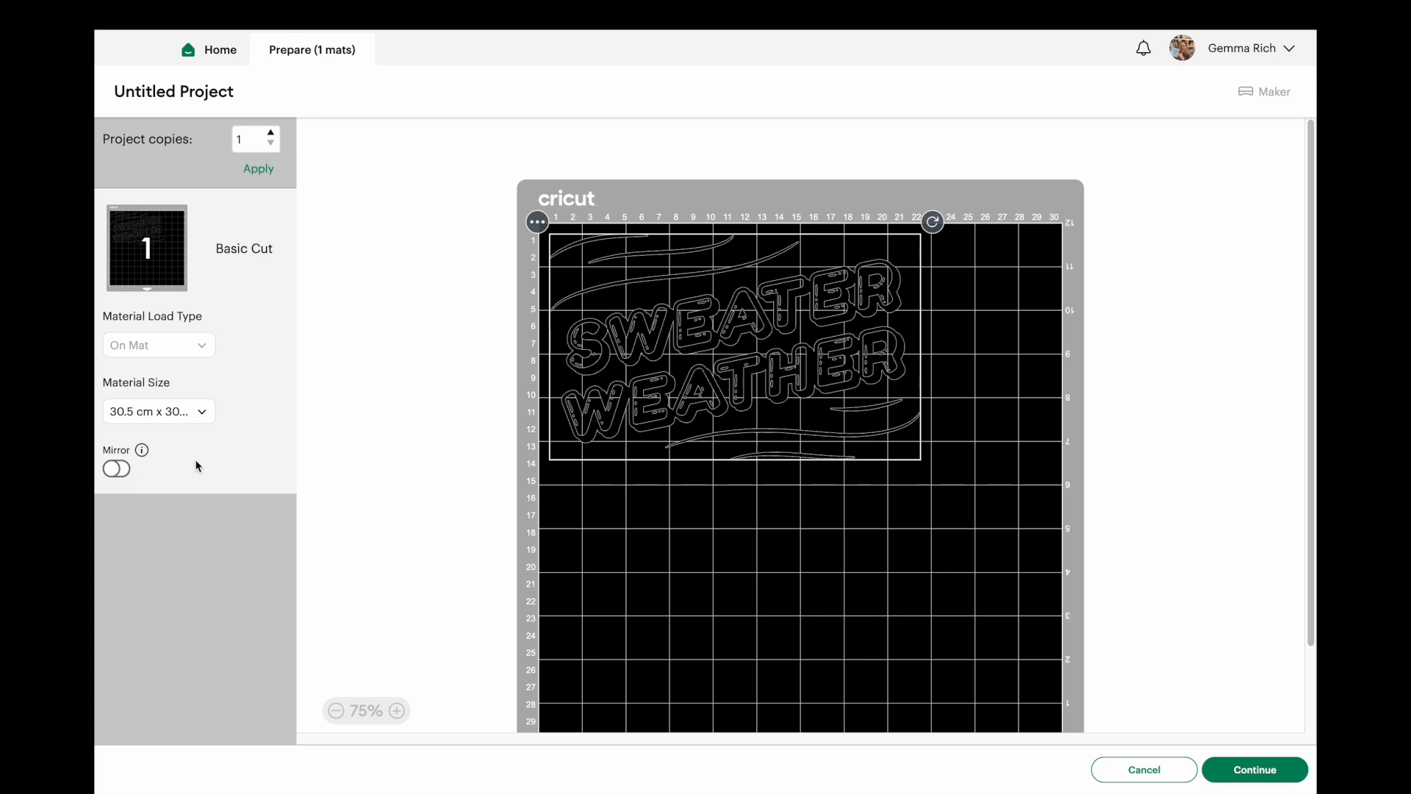
pyautogui.moveTo(1259, 747)
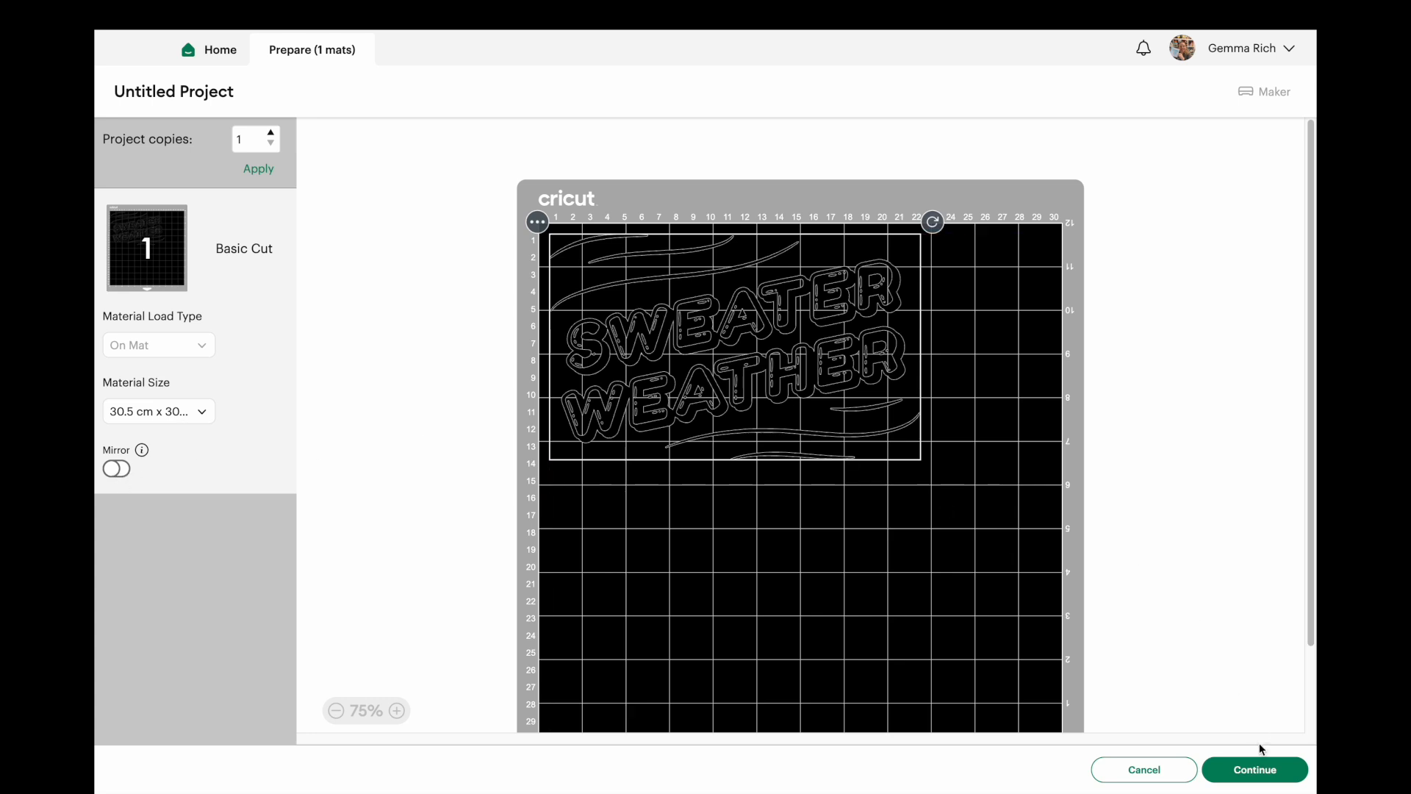
pyautogui.click(1255, 790)
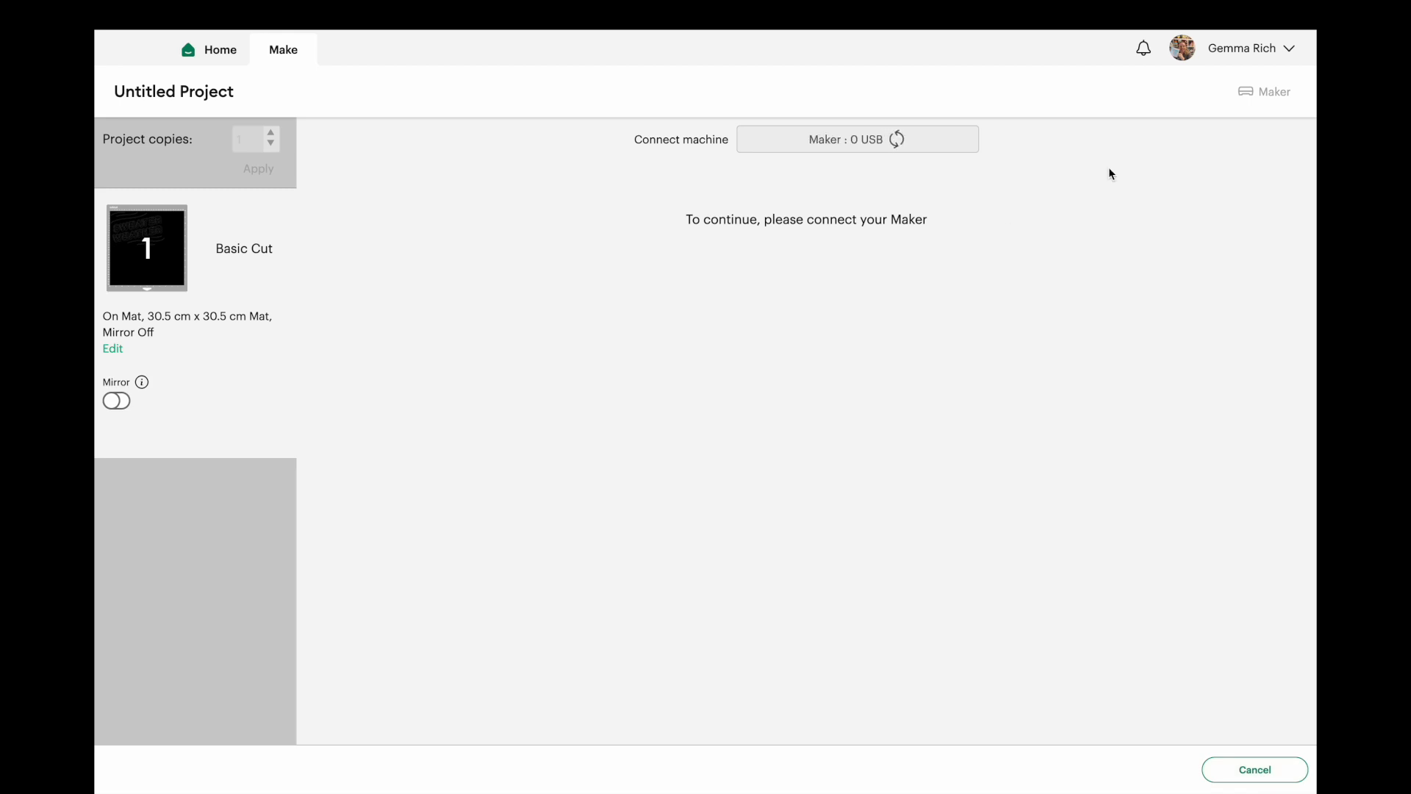
# Step: Proceed to Set Base Material and open Browse All Materials
pyautogui.click(899, 139)
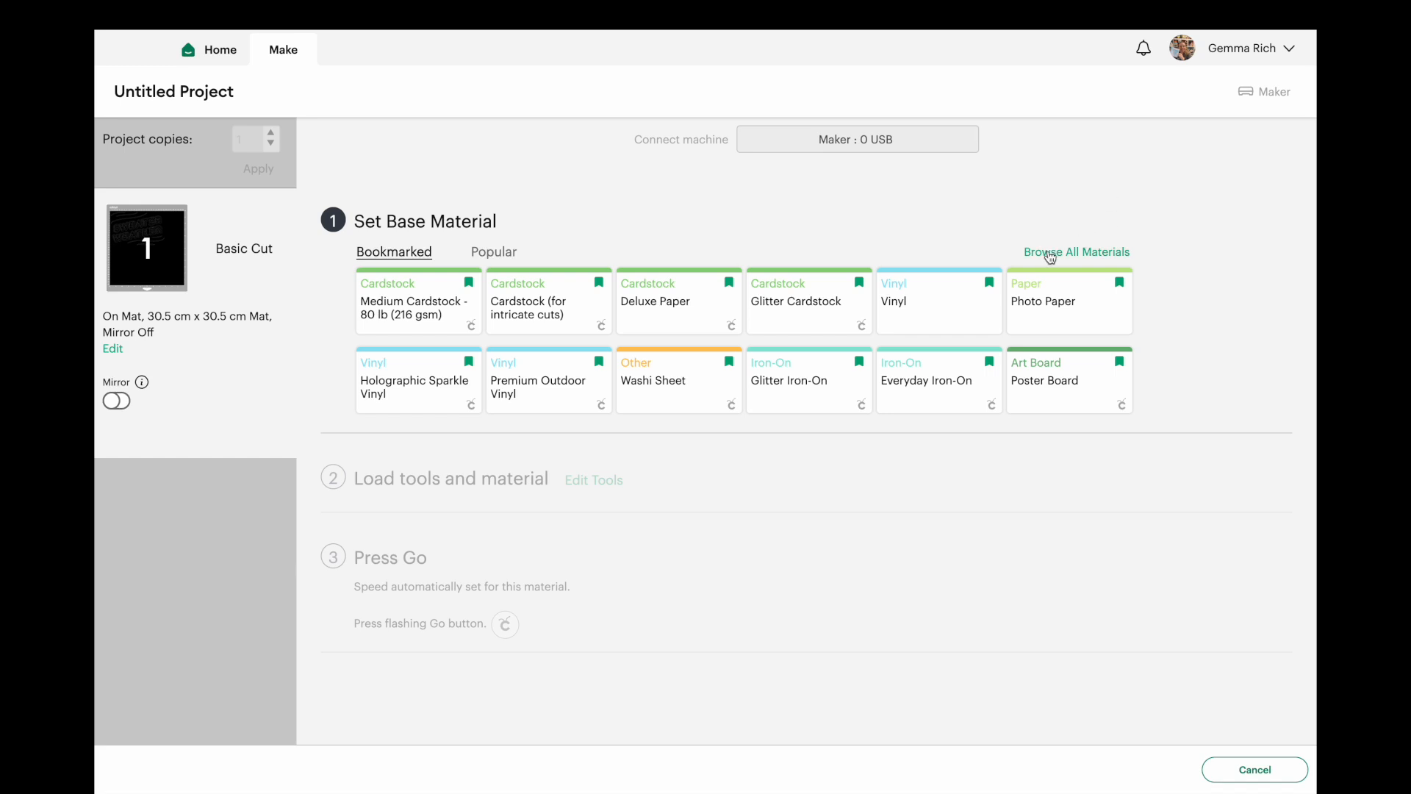
pyautogui.moveTo(791, 162)
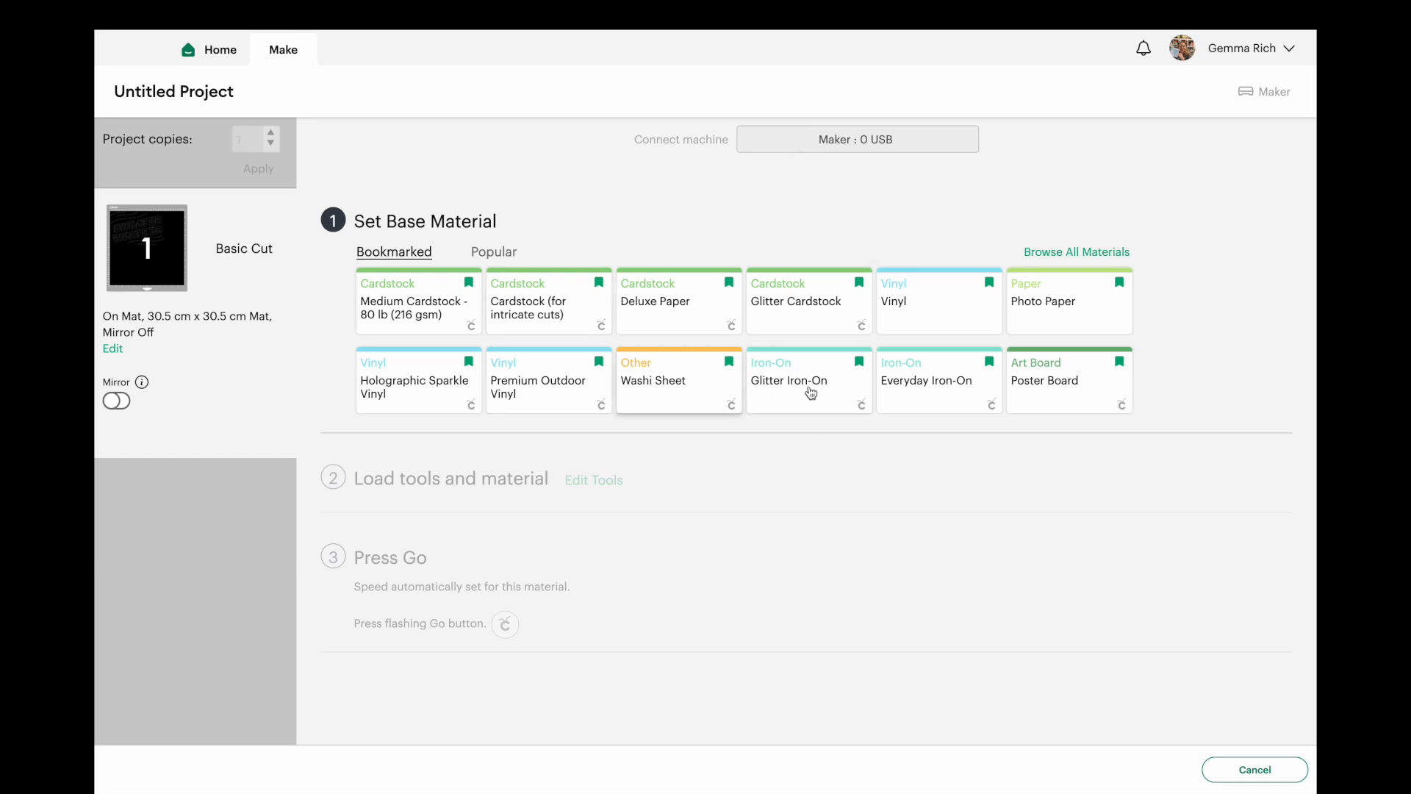
pyautogui.moveTo(1042, 262)
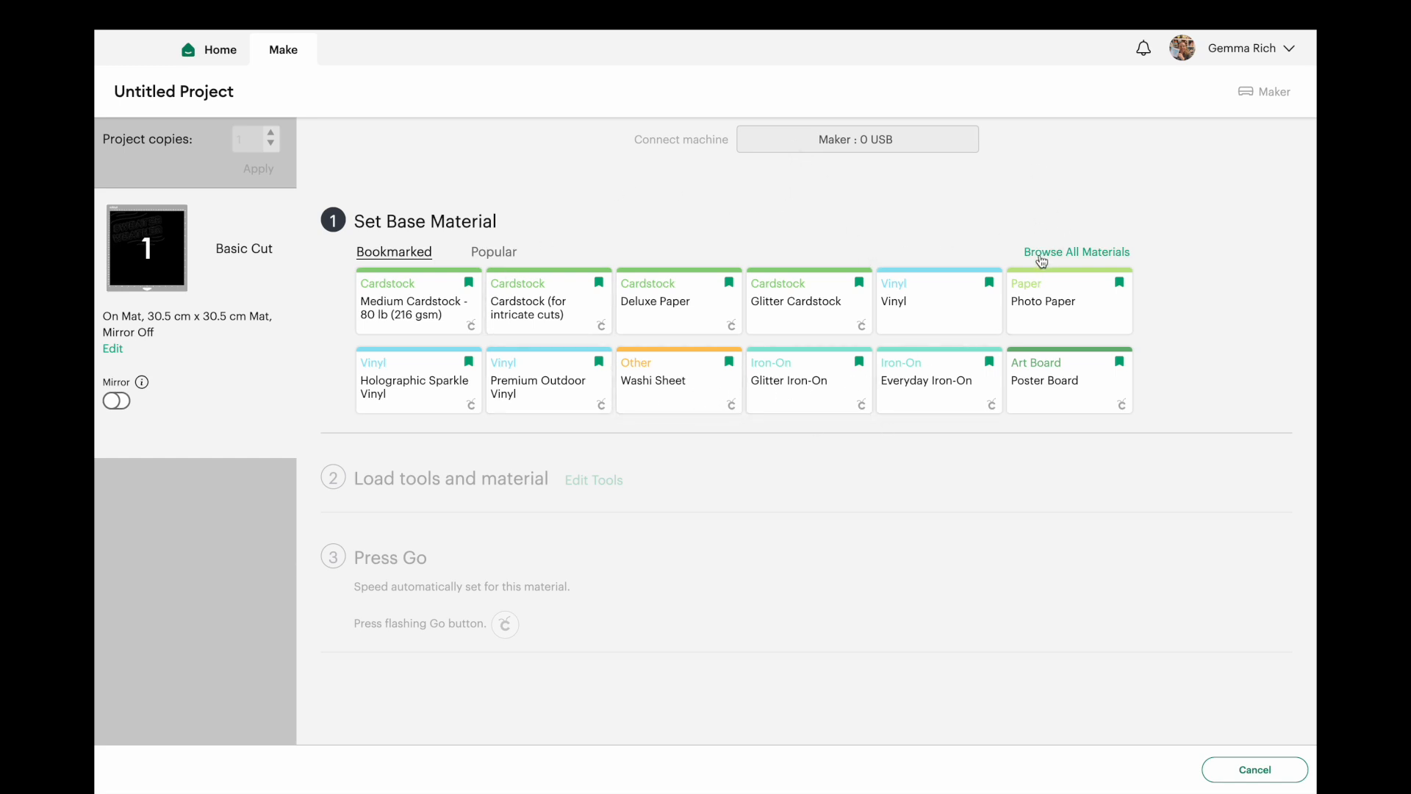
pyautogui.click(1077, 252)
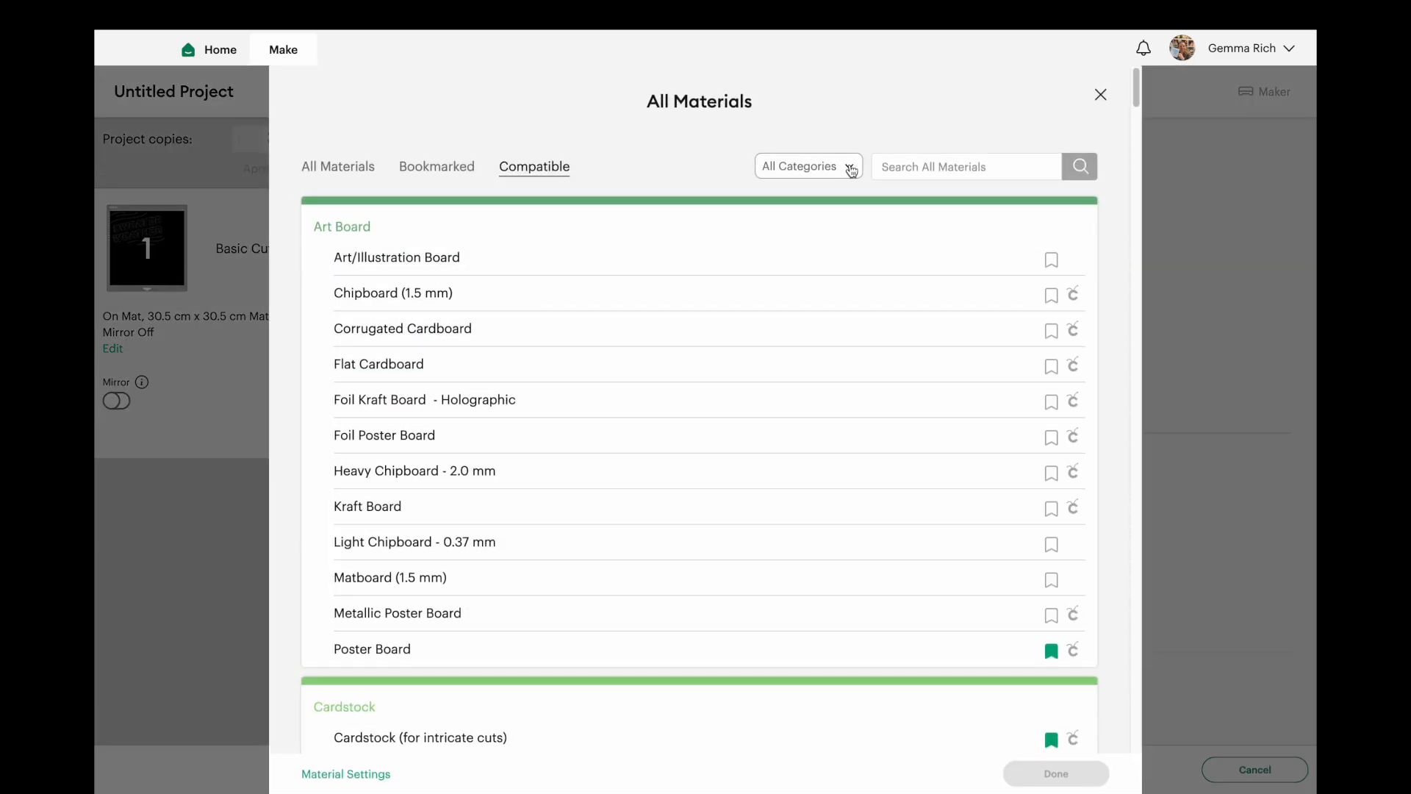
# Step: Filter materials to the Iron-On category and select Glitter Iron-On as base material
pyautogui.click(838, 166)
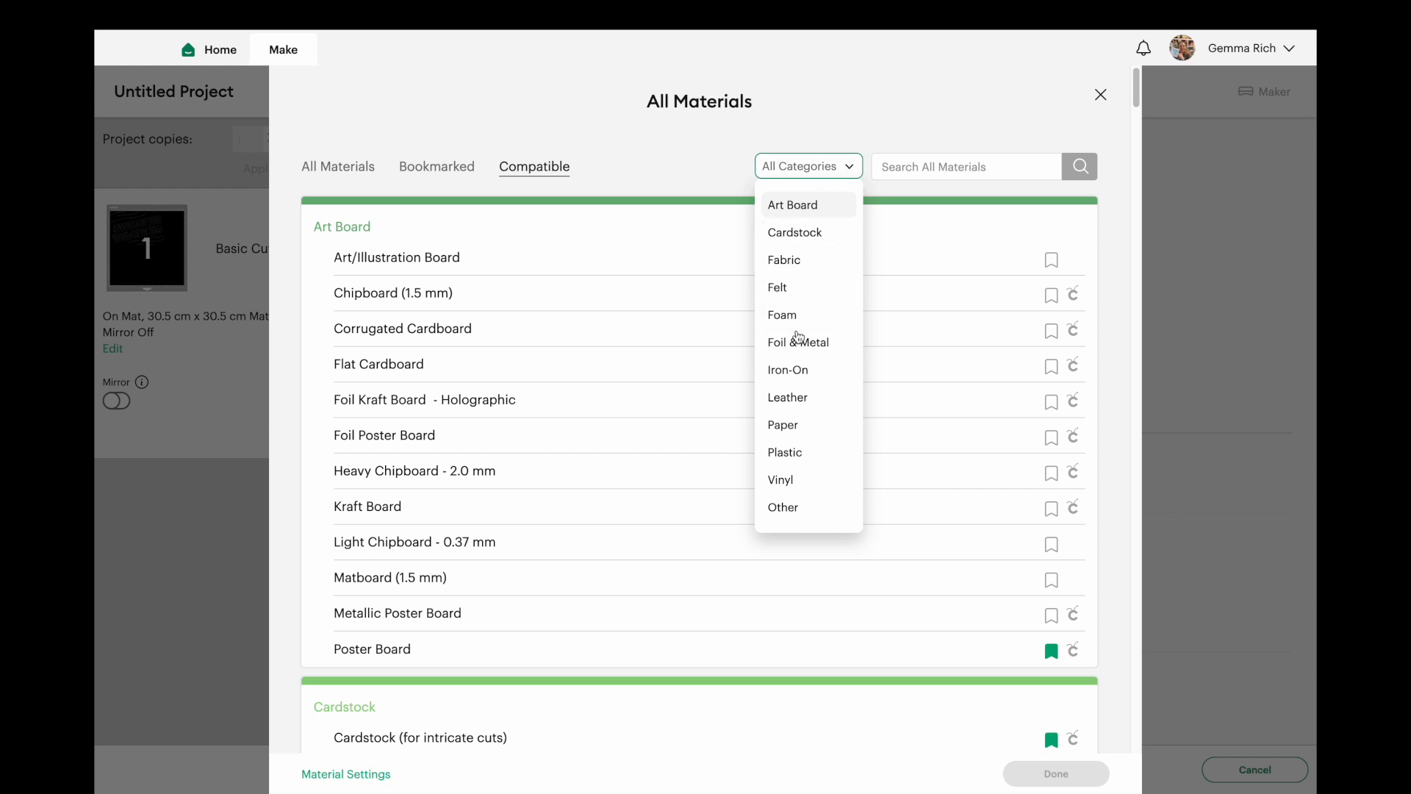
pyautogui.click(788, 370)
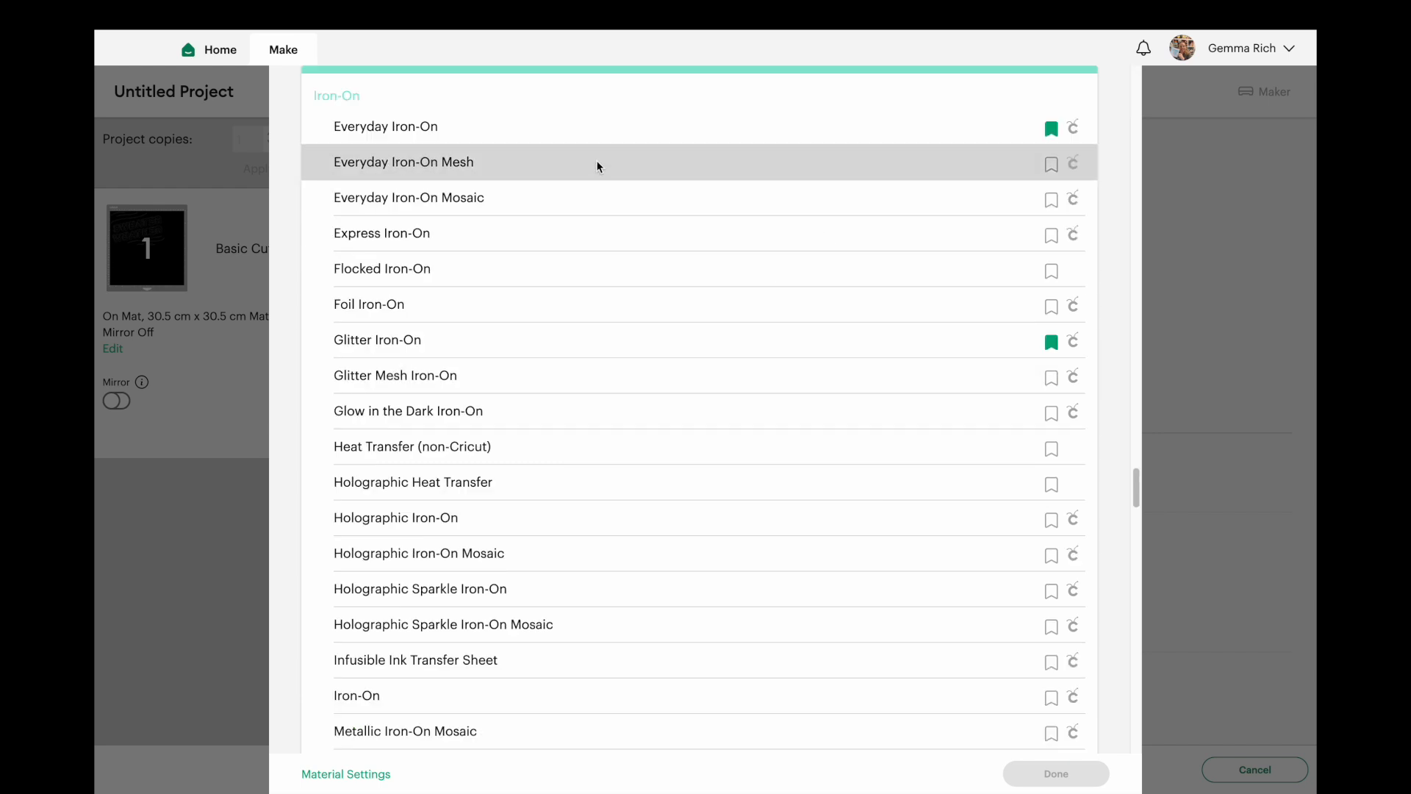
pyautogui.moveTo(435, 367)
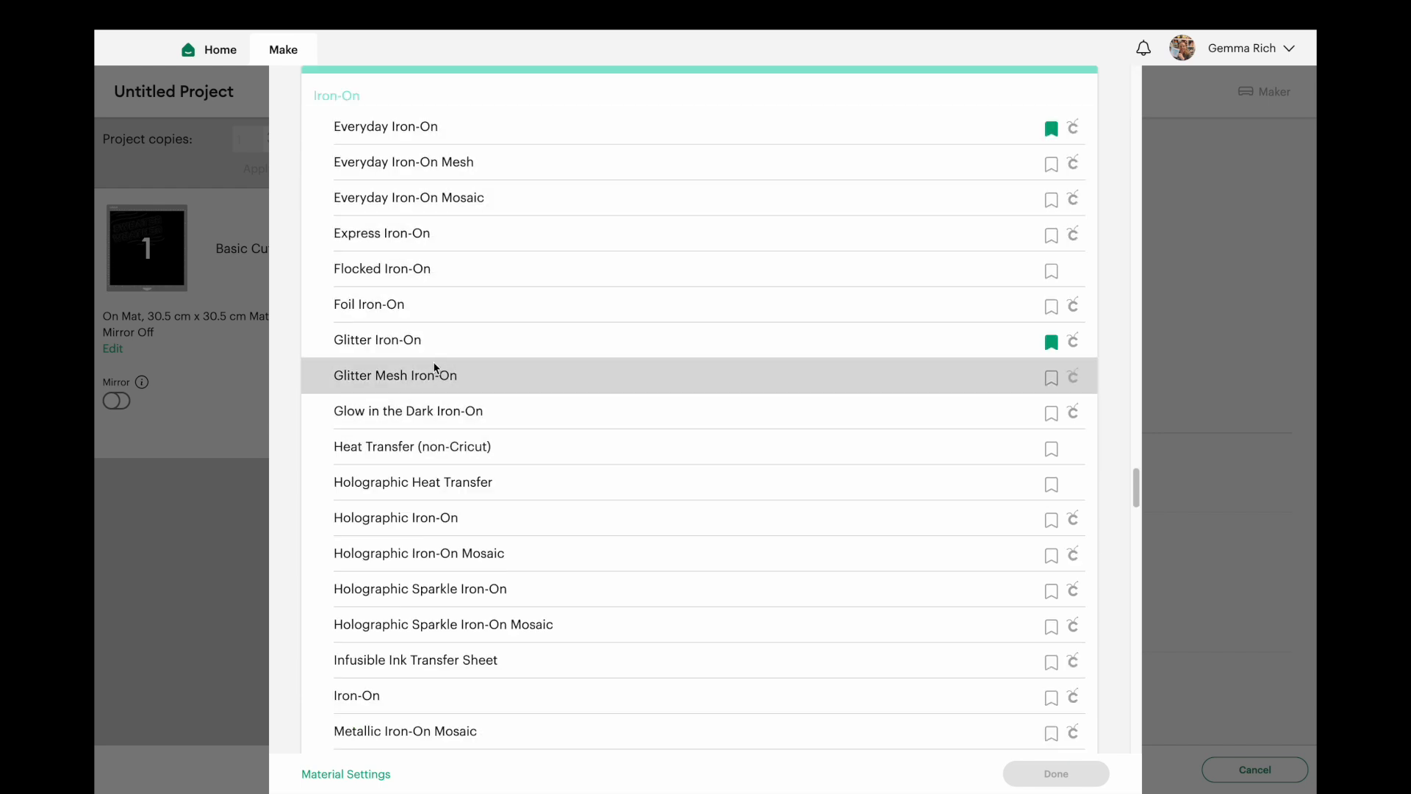
pyautogui.click(377, 340)
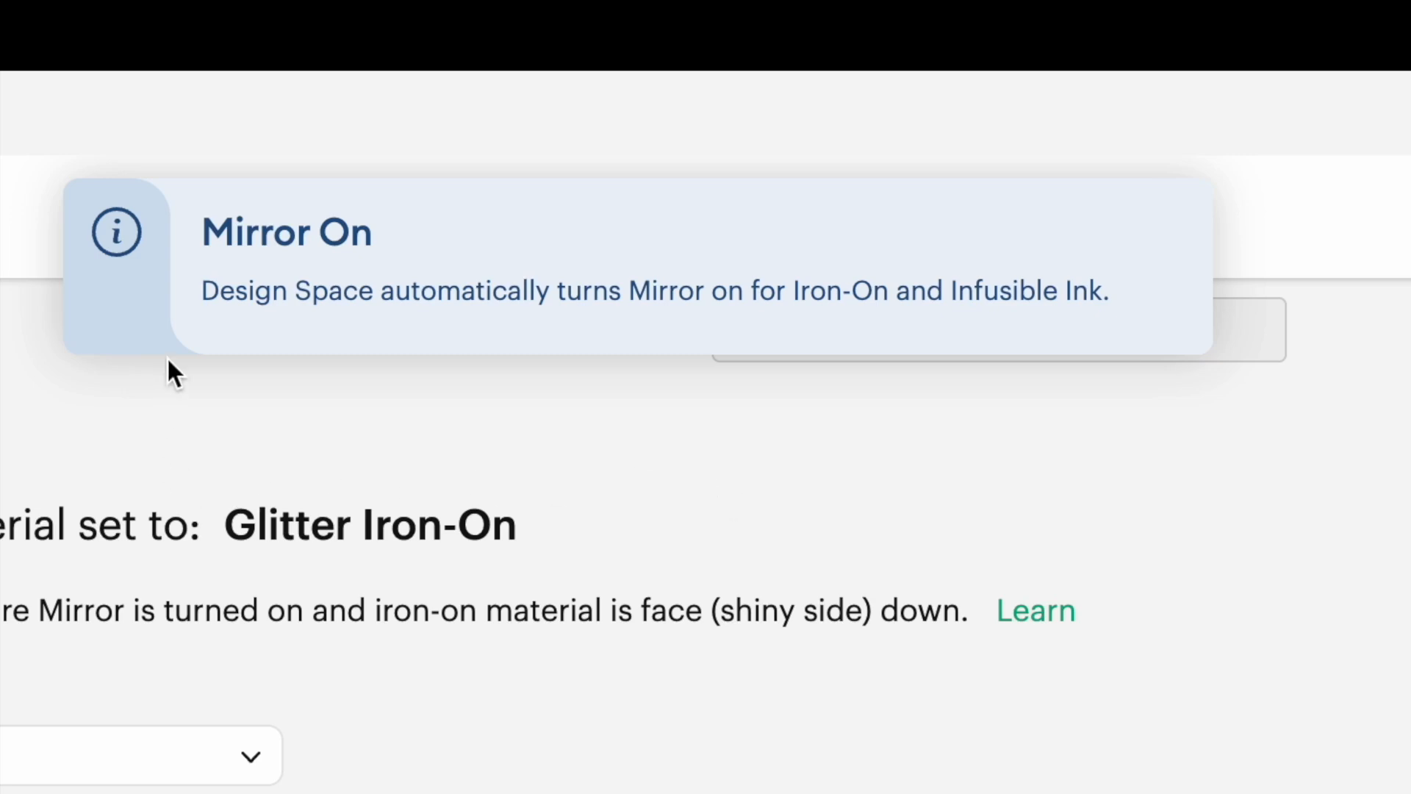
pyautogui.moveTo(527, 322)
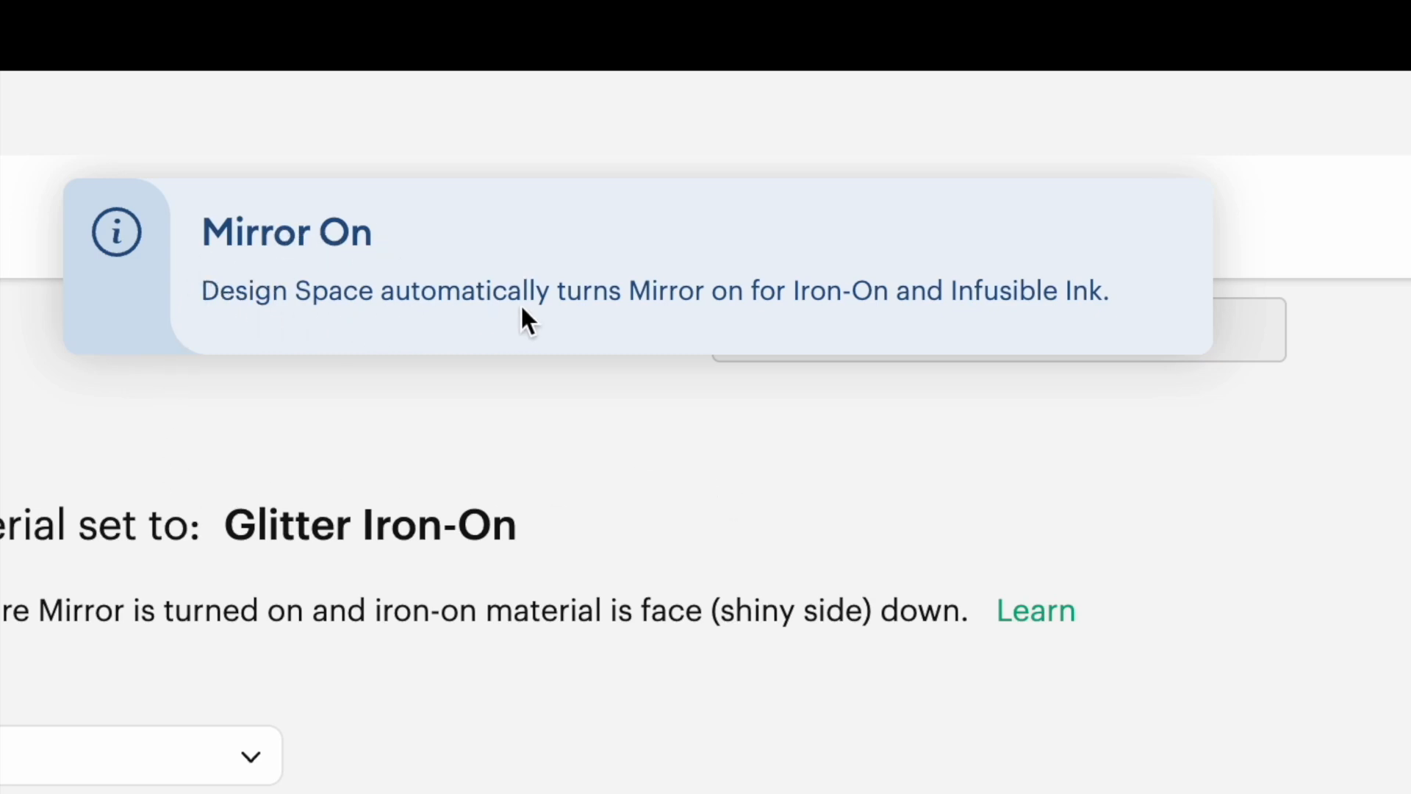